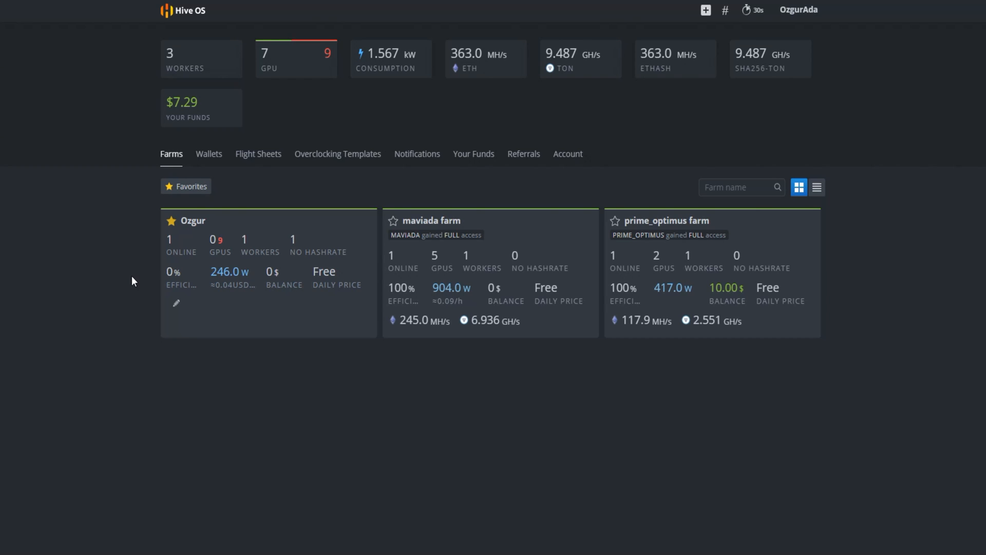
Start a new flight sheet on the Flight Sheets page with ETH as the coin.
click(258, 153)
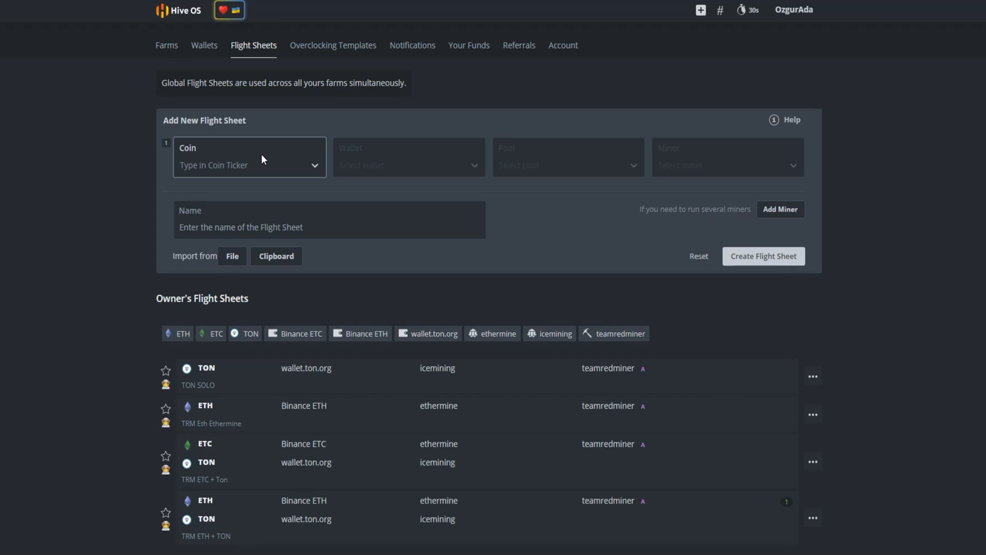
click(249, 158)
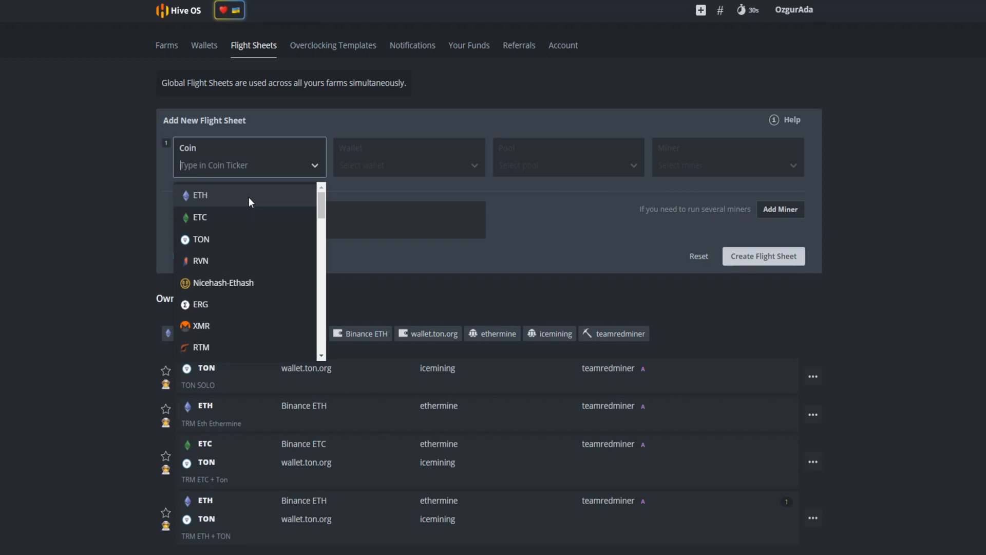
click(200, 195)
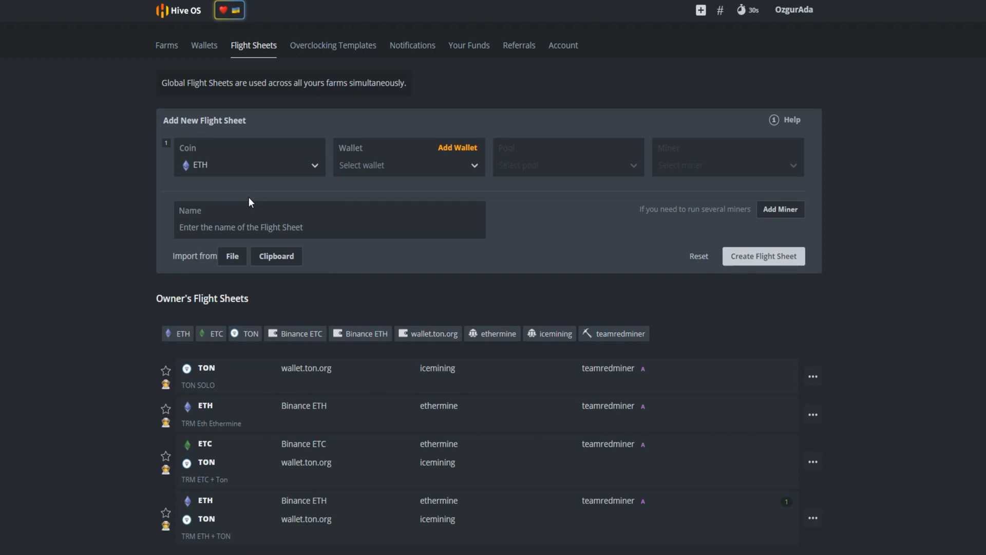
click(409, 165)
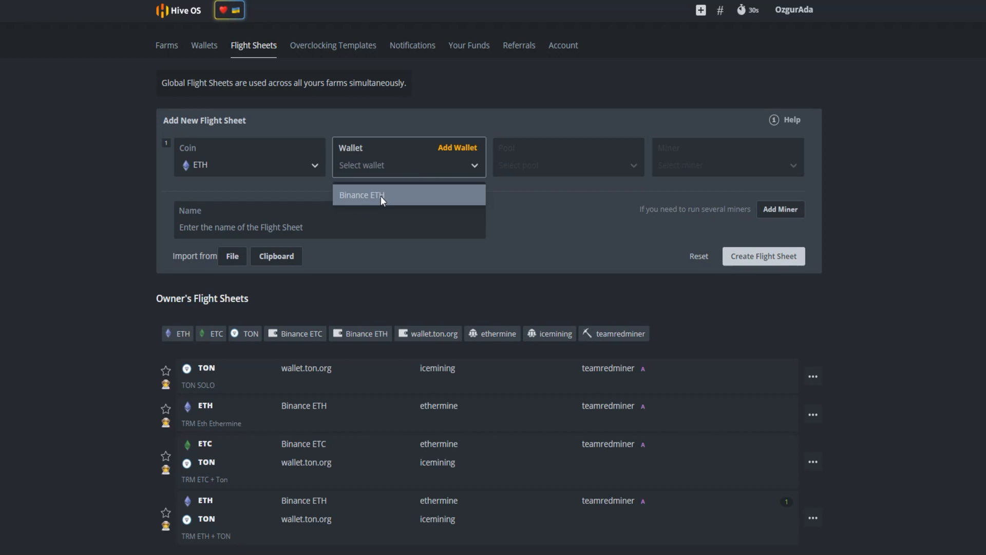
Use the Binance ETH wallet and the ethermine pool on its EU server.
click(361, 194)
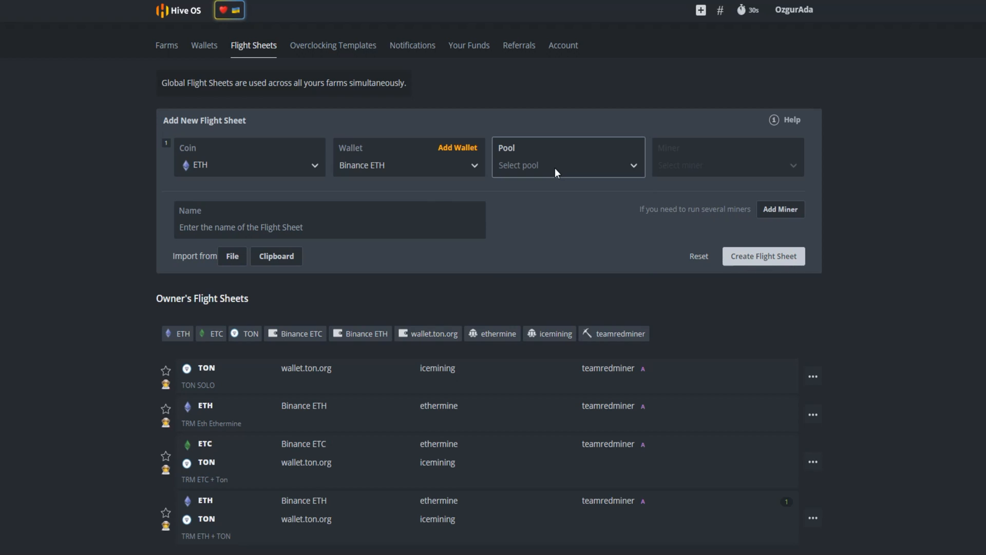
text(ethe)
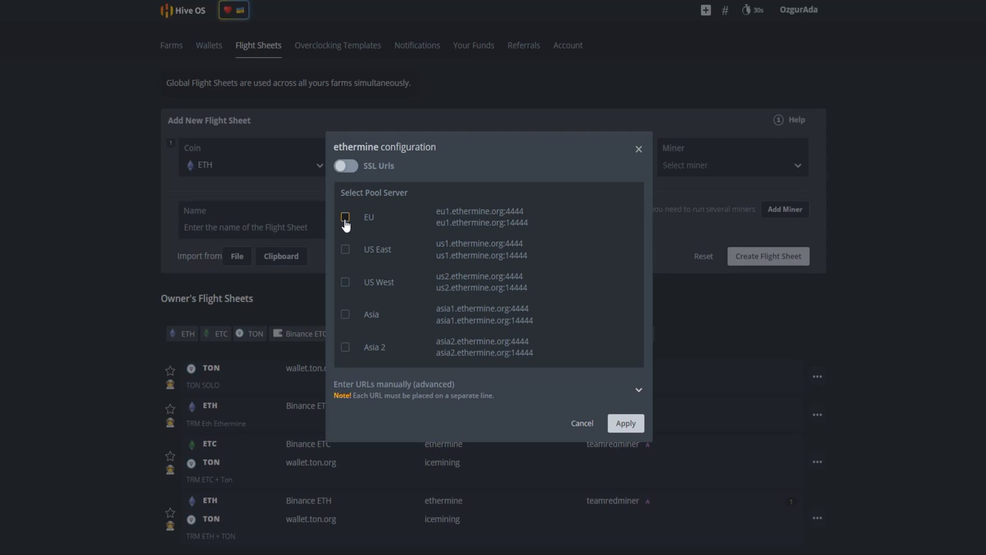
click(345, 217)
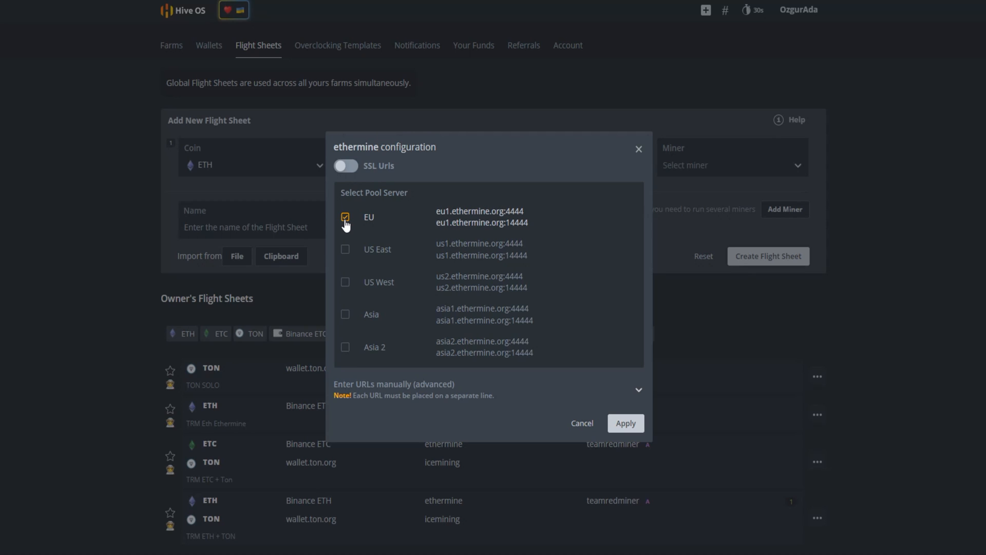
mouse_move(343, 233)
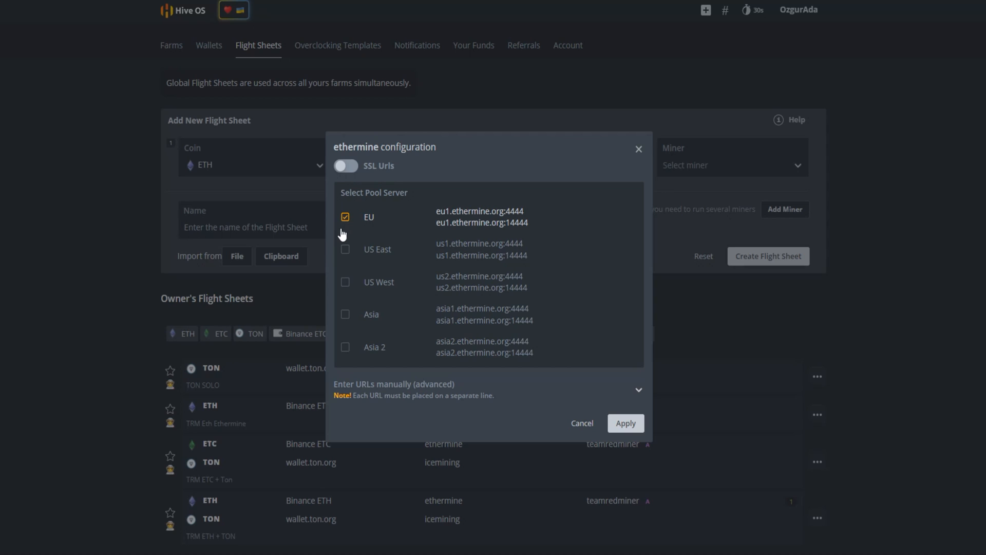
mouse_move(428, 275)
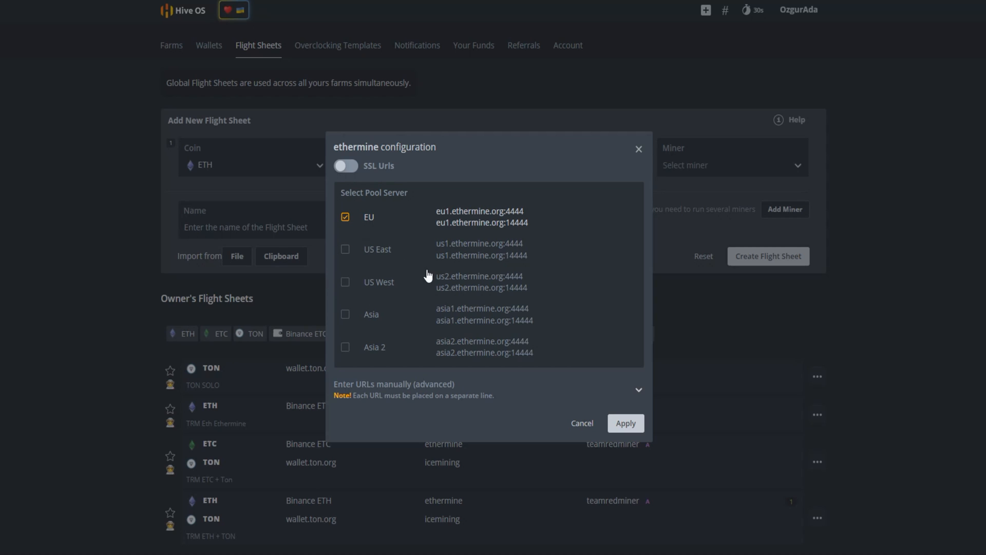
mouse_move(331, 247)
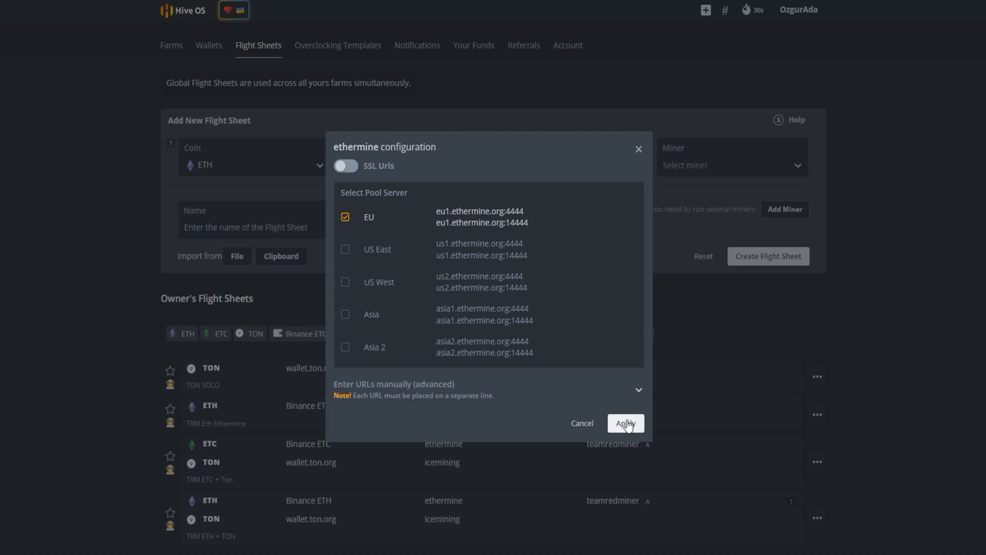
click(625, 422)
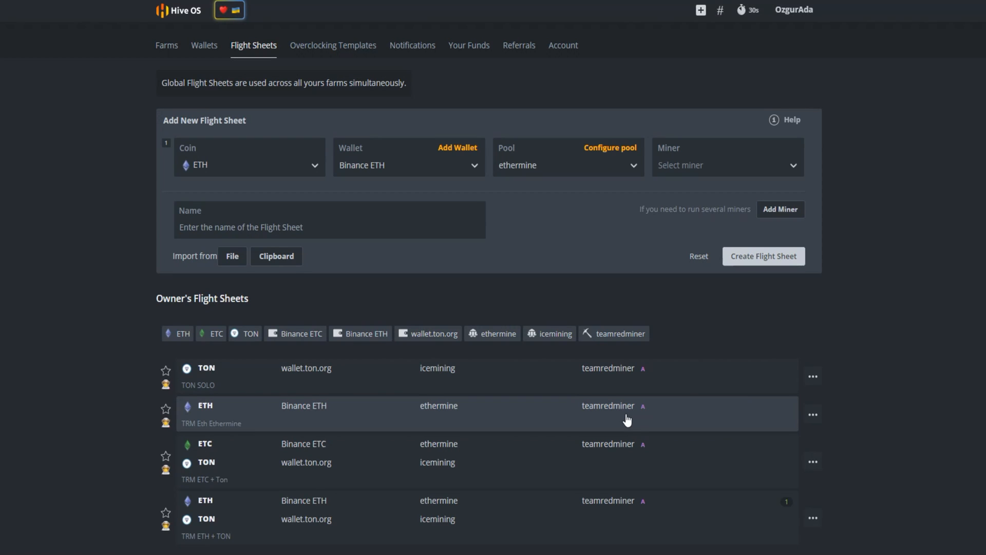
Select lolMiner as the flight sheet's miner.
click(727, 165)
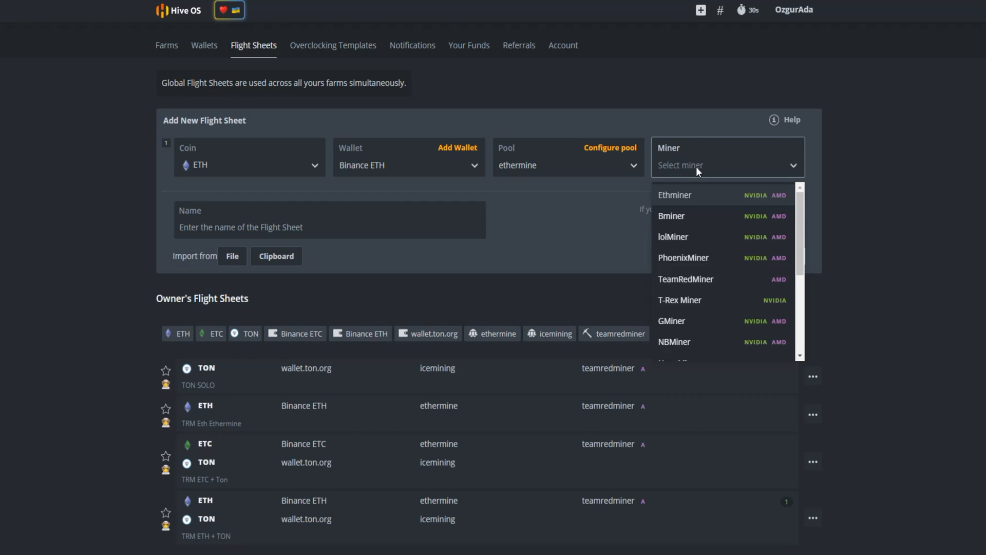
mouse_move(698, 246)
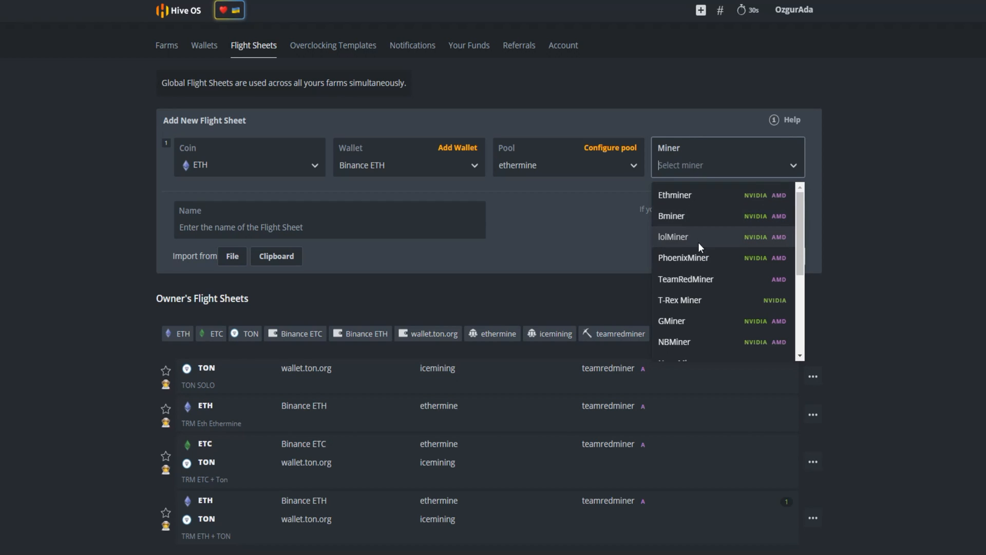
click(672, 236)
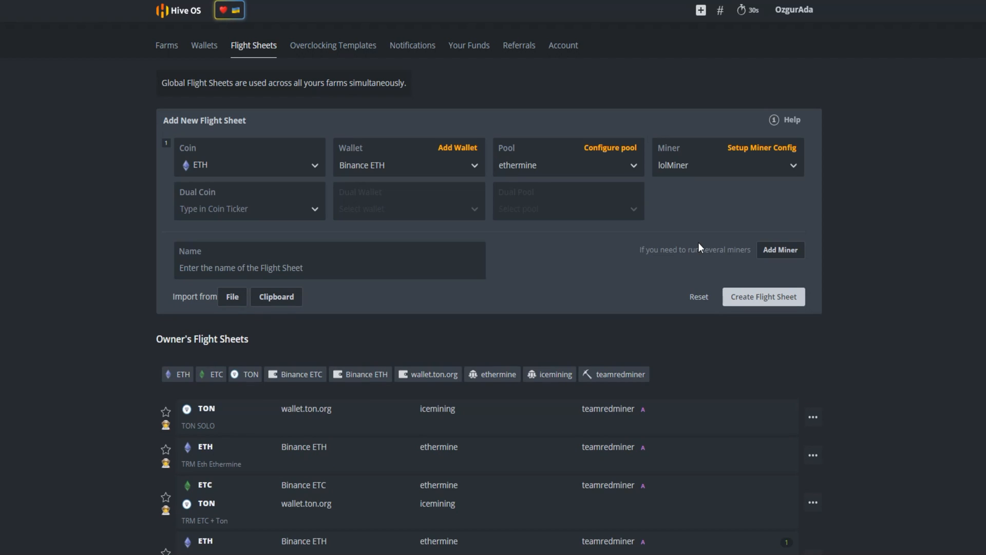
mouse_move(521, 277)
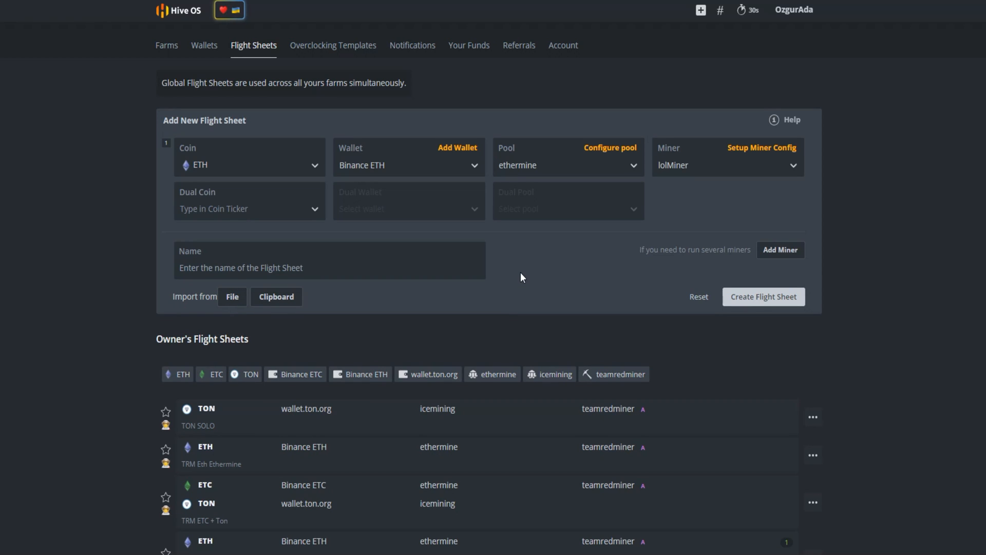
mouse_move(491, 256)
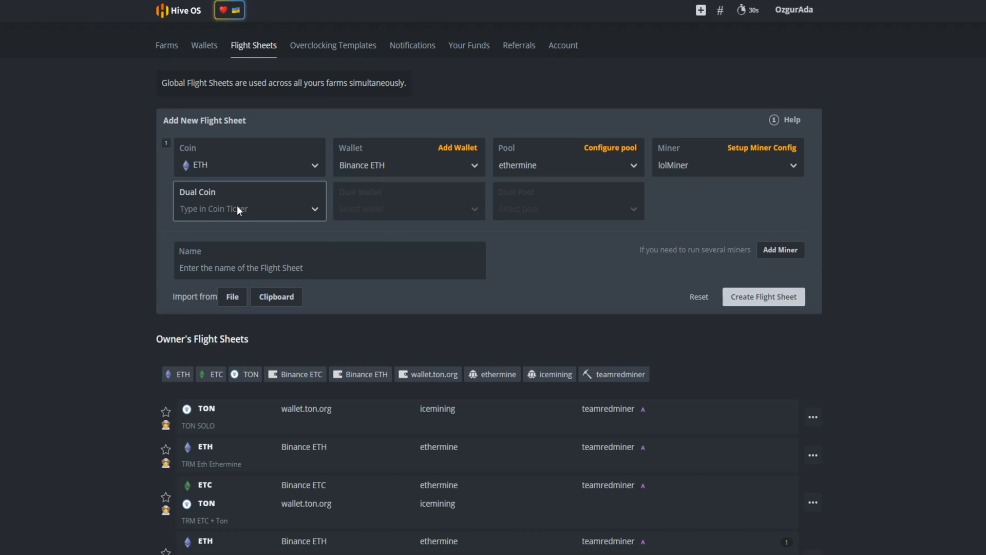
Set TON as dual coin with wallet.ton.org and icemining as dual pool.
click(249, 200)
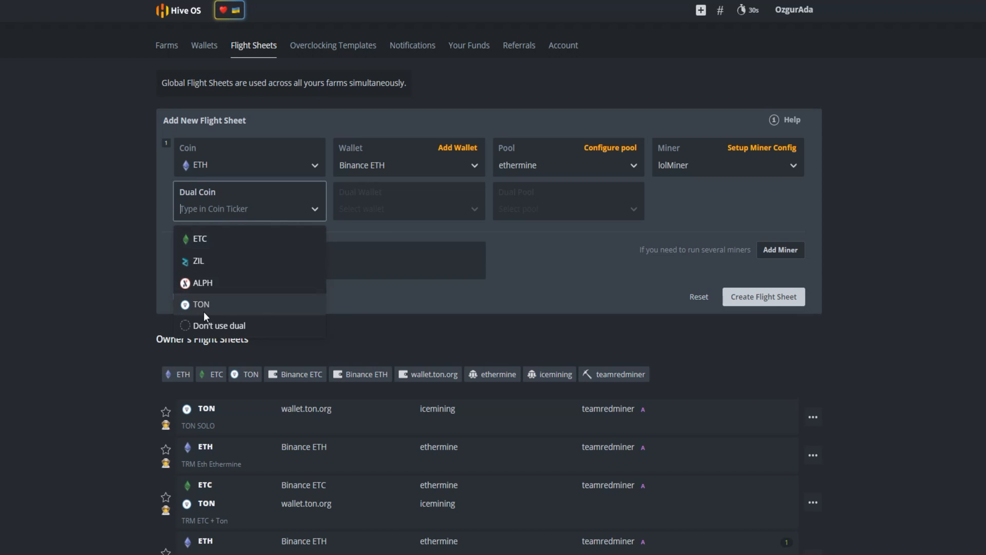
click(201, 303)
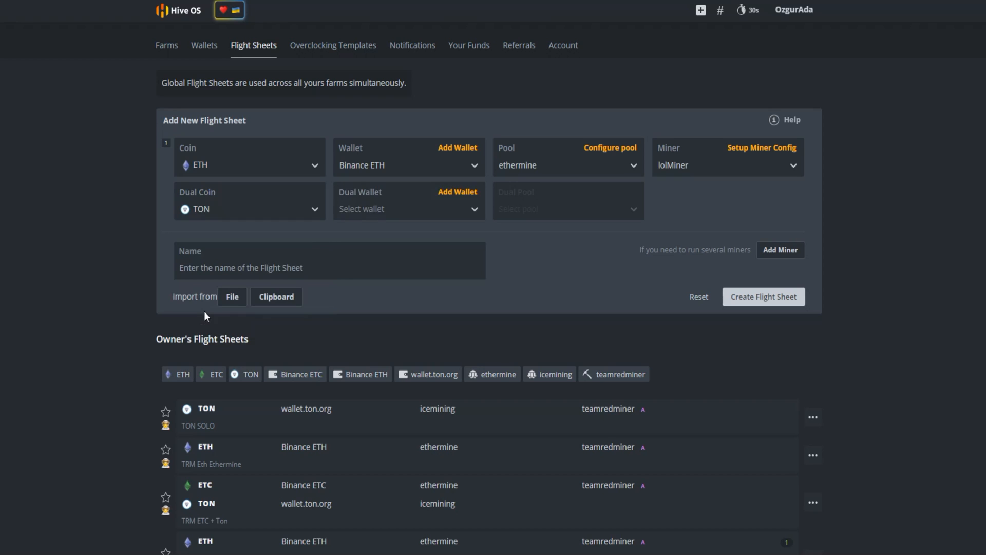
click(408, 208)
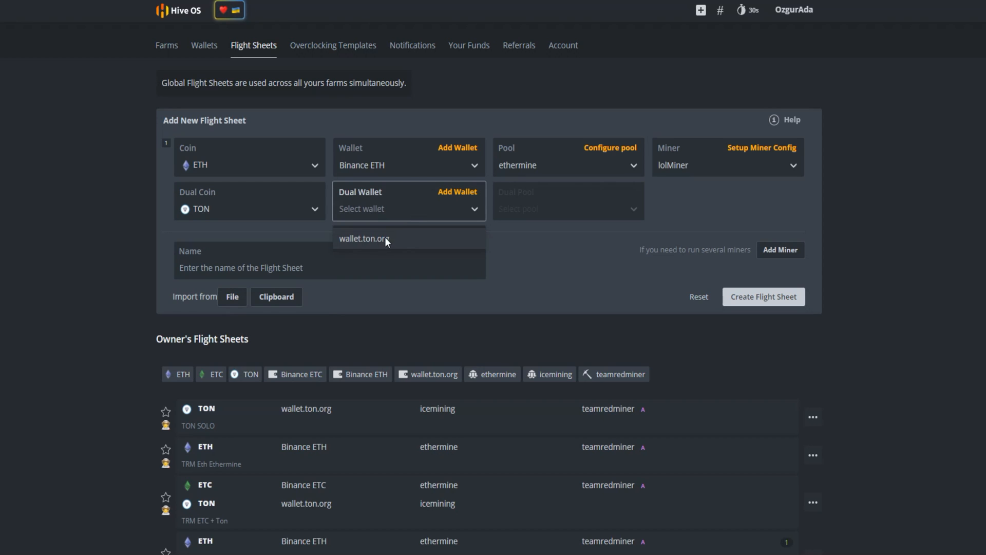
click(364, 238)
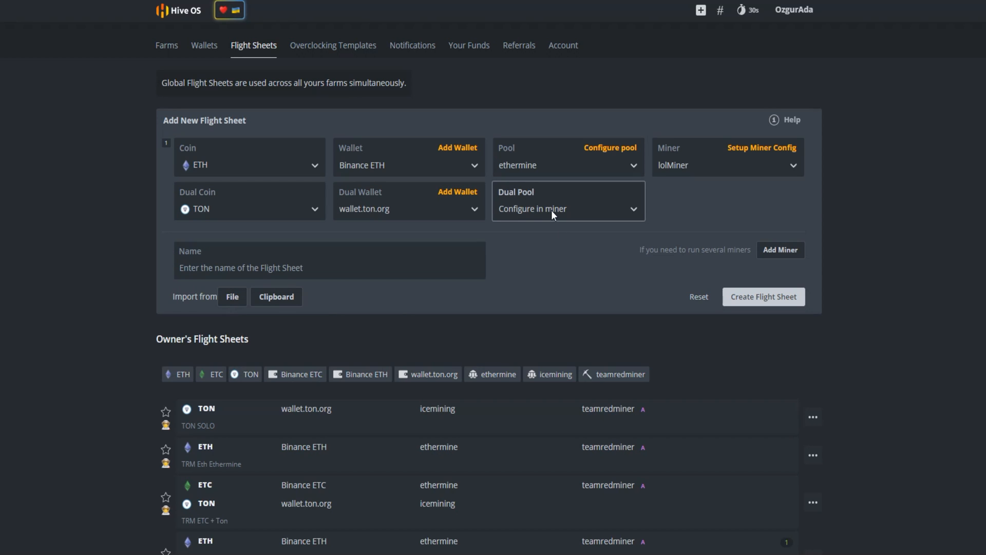
click(566, 208)
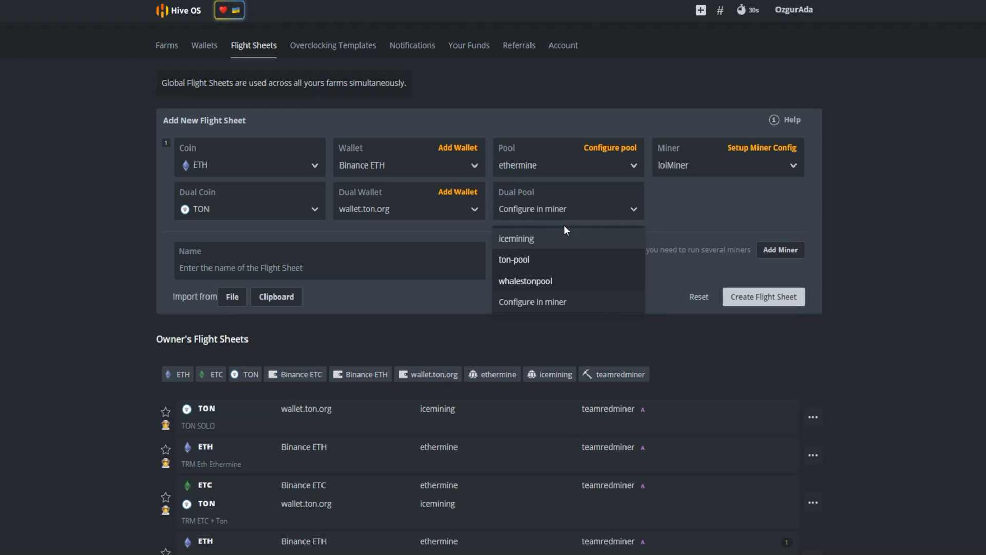
click(515, 238)
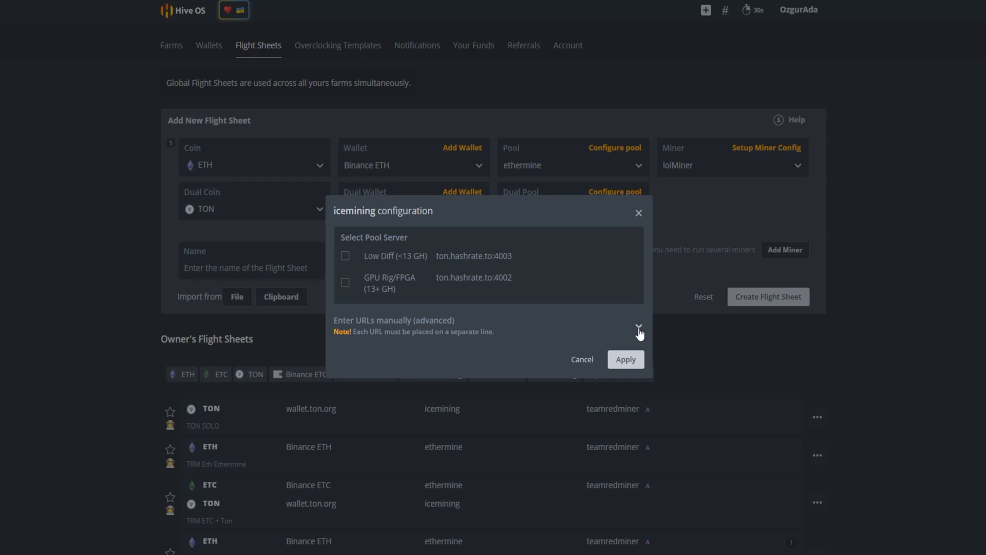
Enter the icemining server manually as ton.tr.hashrate.to:4003 and apply it.
click(636, 329)
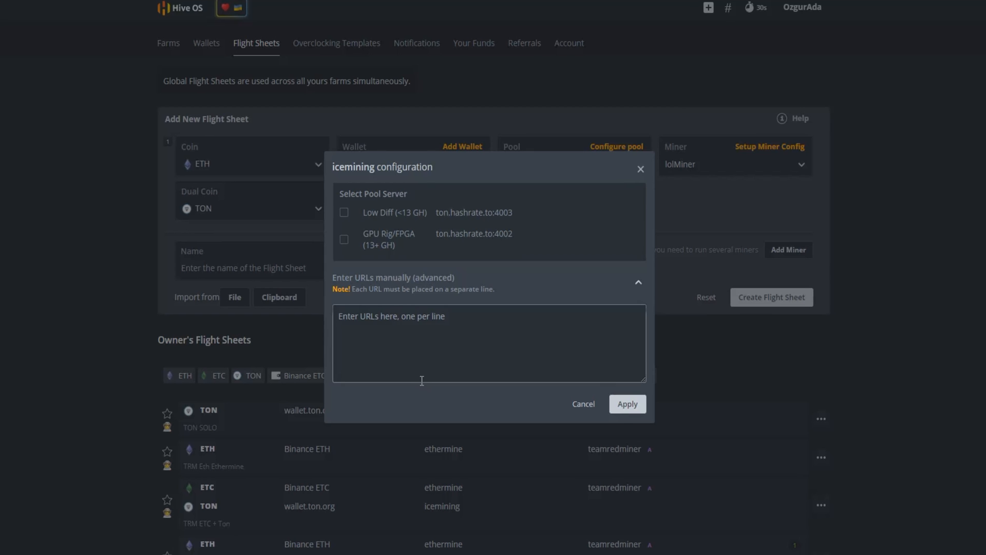
text(ton.tr.hashrate.to)
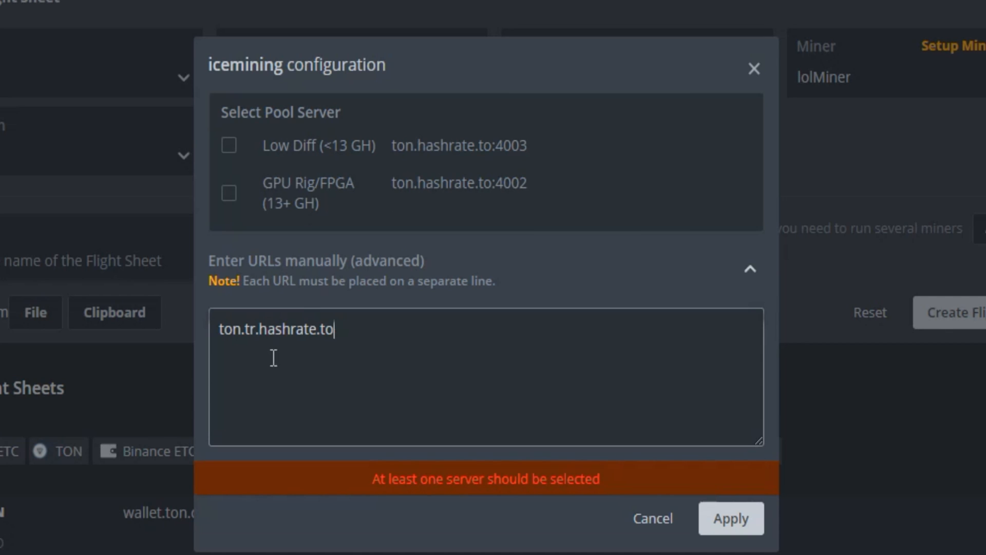
text(:)
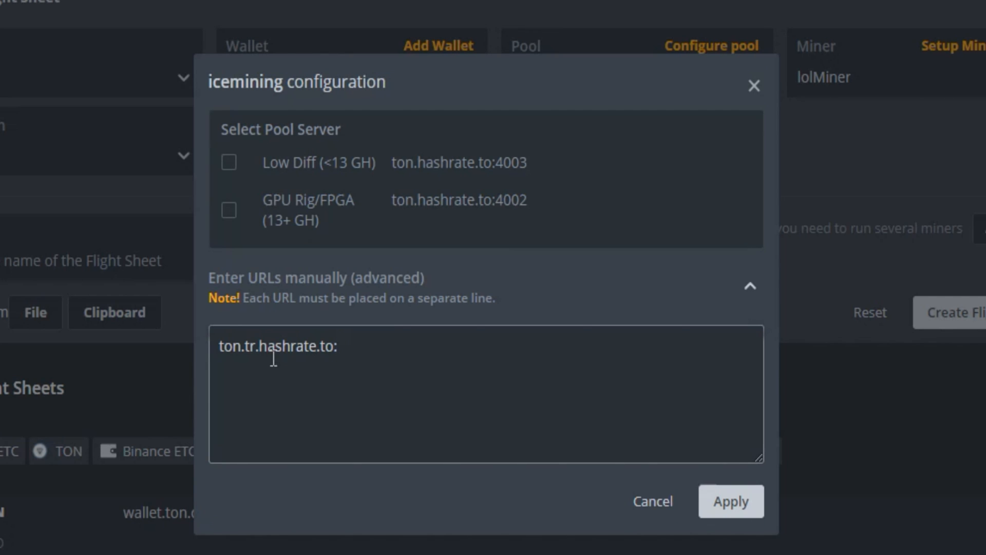
text(4003)
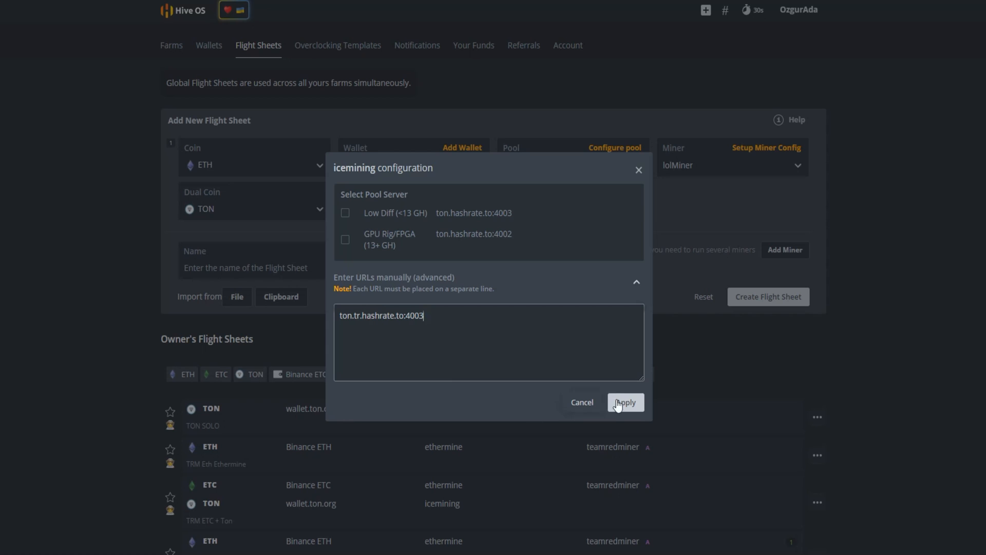
click(624, 402)
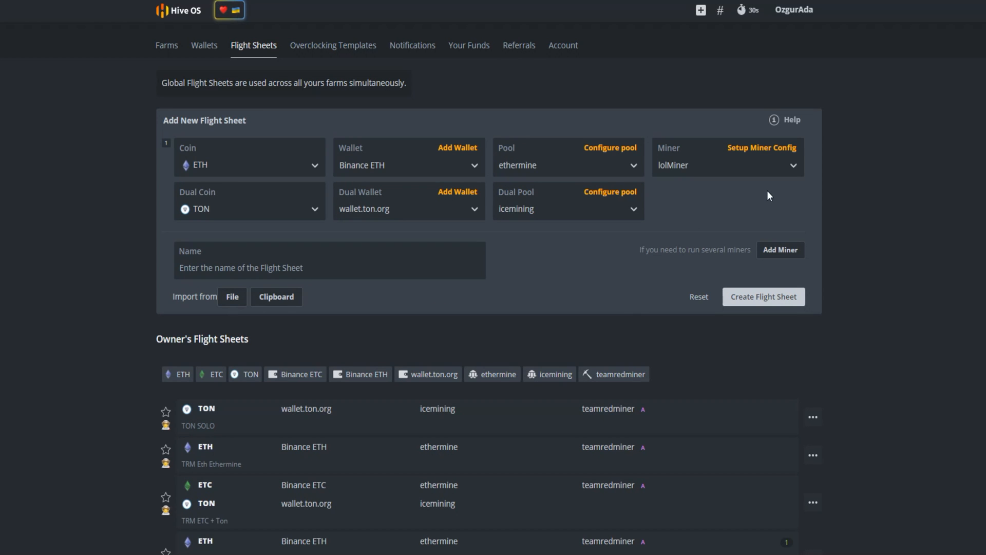
mouse_move(762, 147)
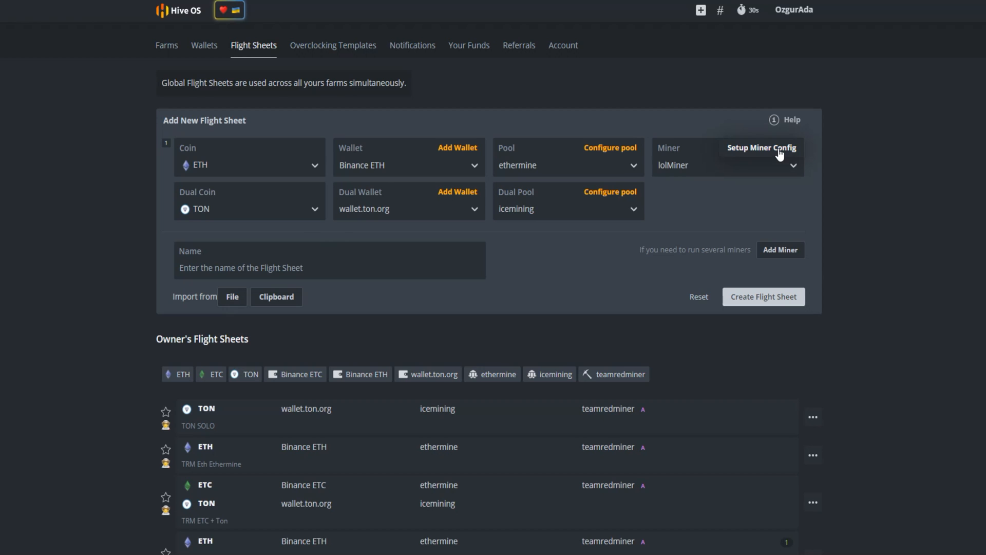
click(761, 147)
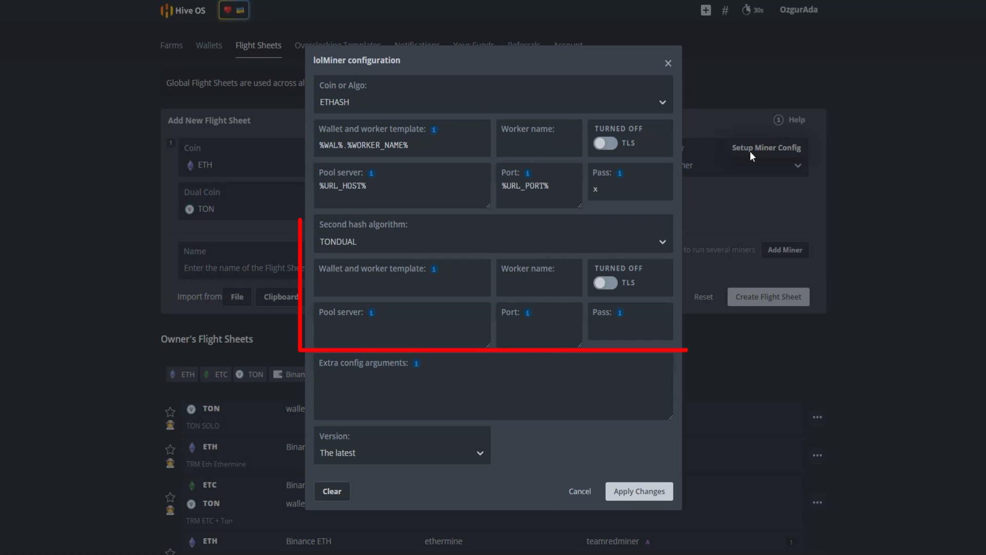
click(401, 278)
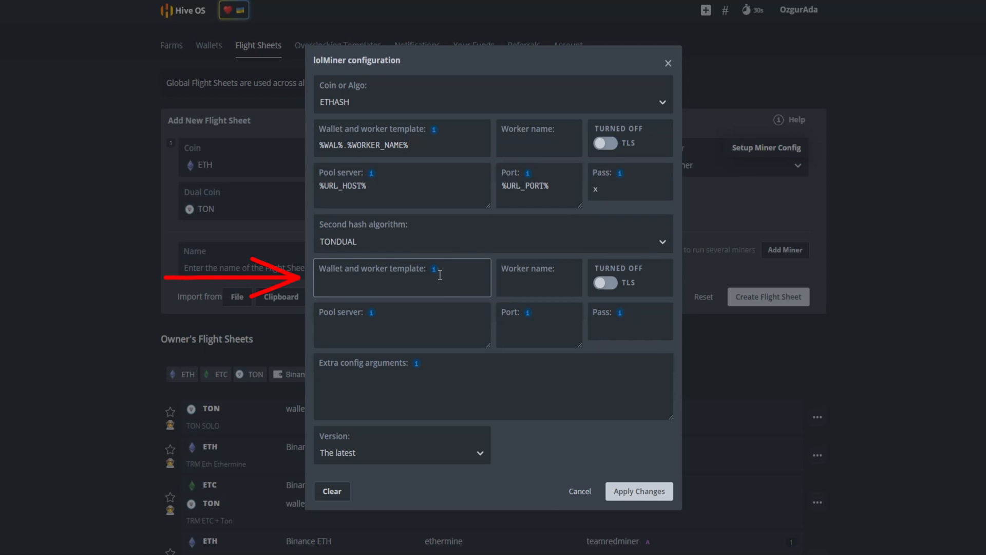
click(401, 278)
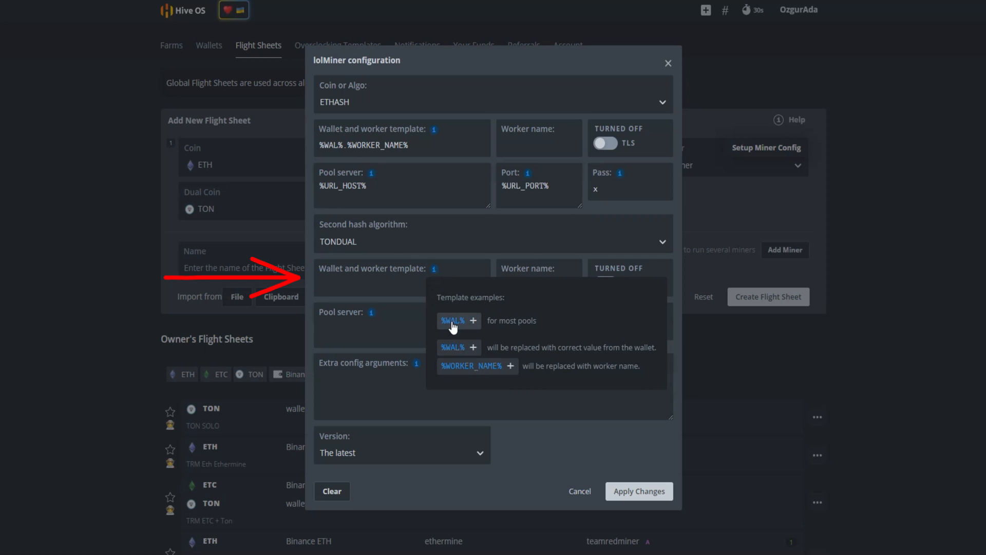
click(459, 320)
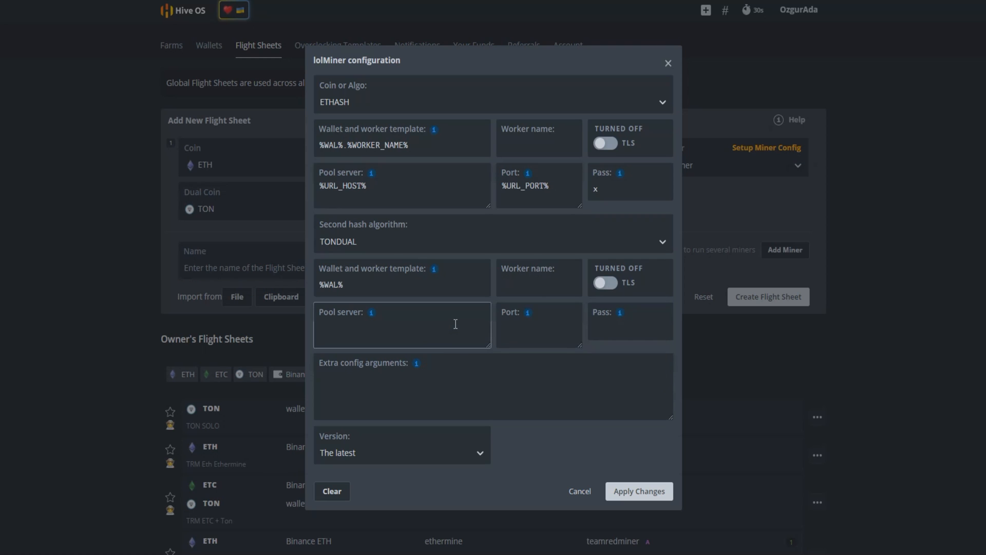
mouse_move(371, 311)
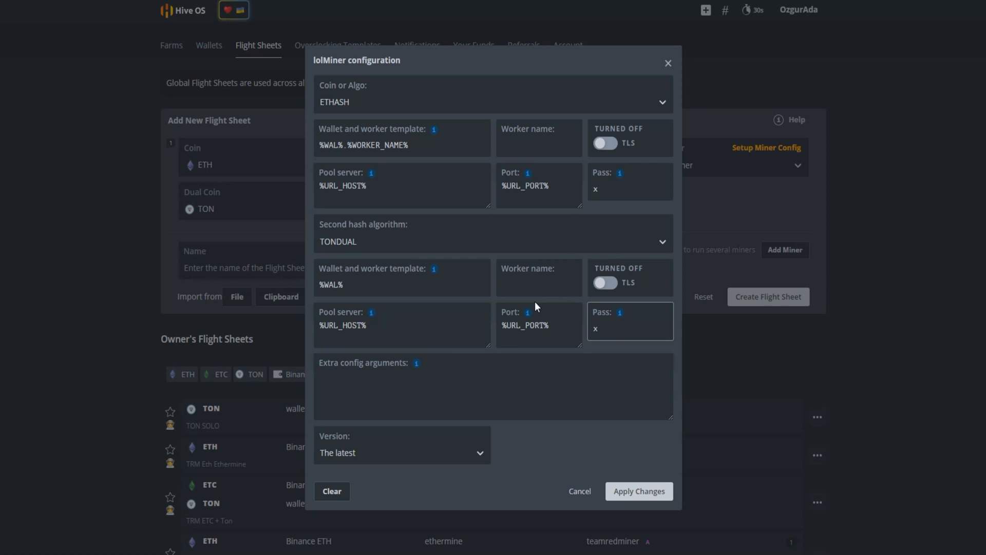
Enter 'Liberta' as the TONDUAL worker name.
click(538, 278)
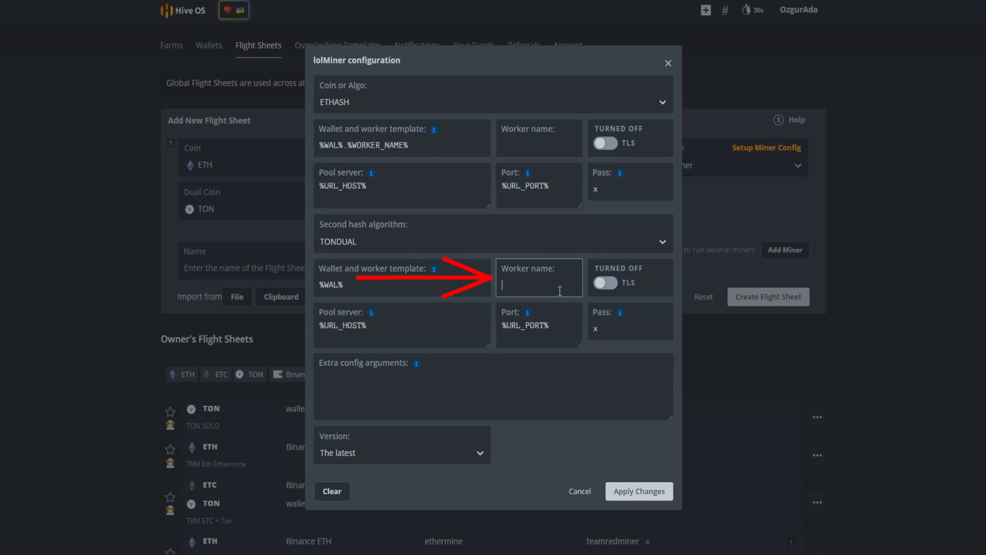
text(Libert)
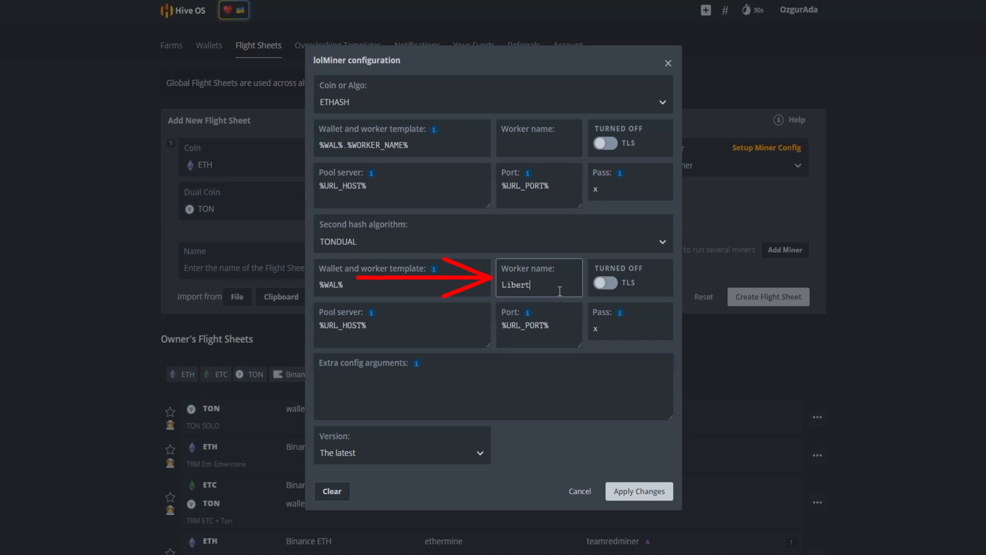
text(a)
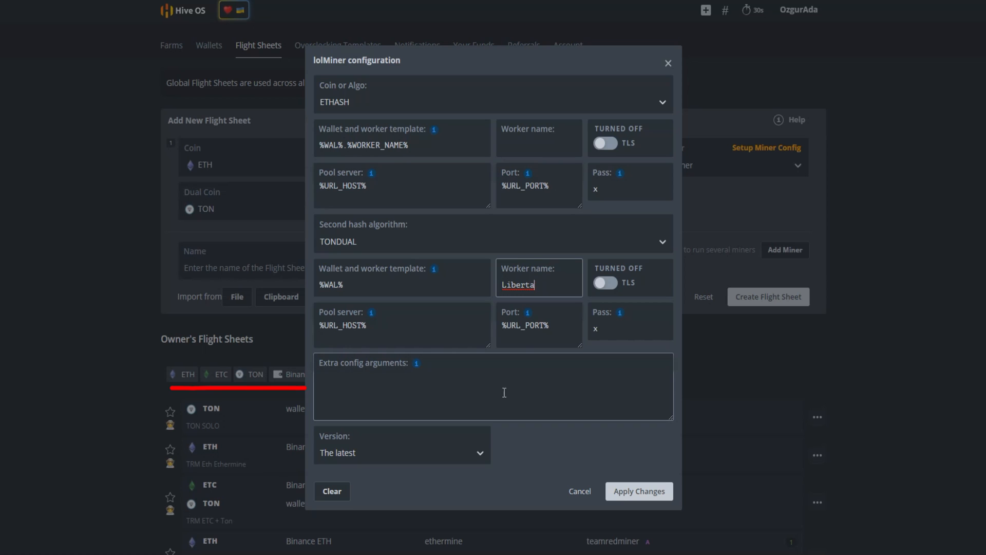
mouse_move(417, 364)
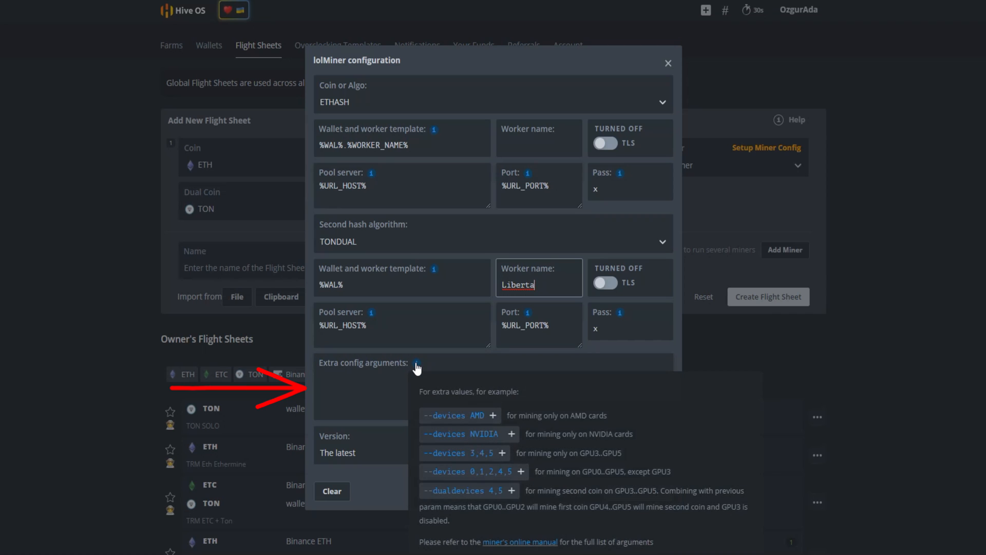
mouse_move(437, 415)
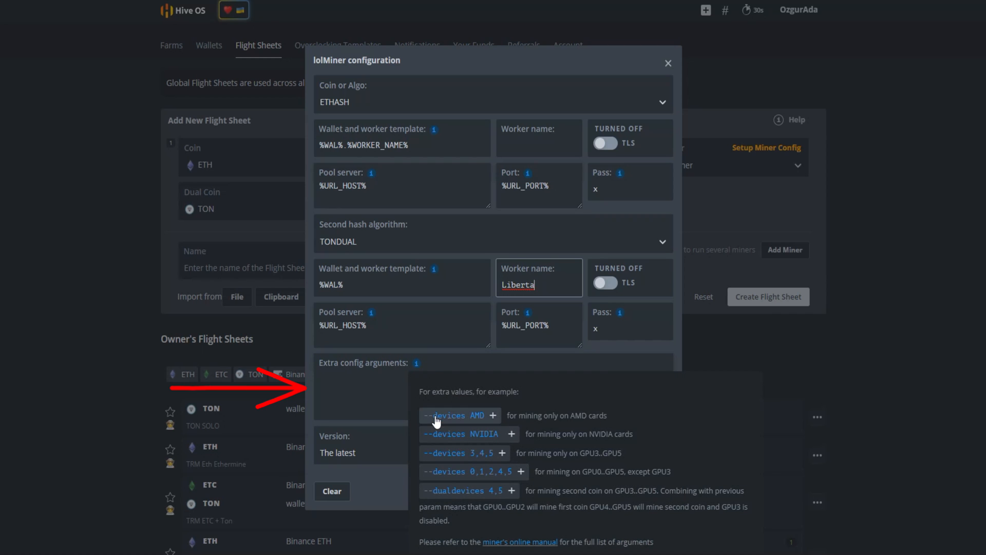
mouse_move(448, 421)
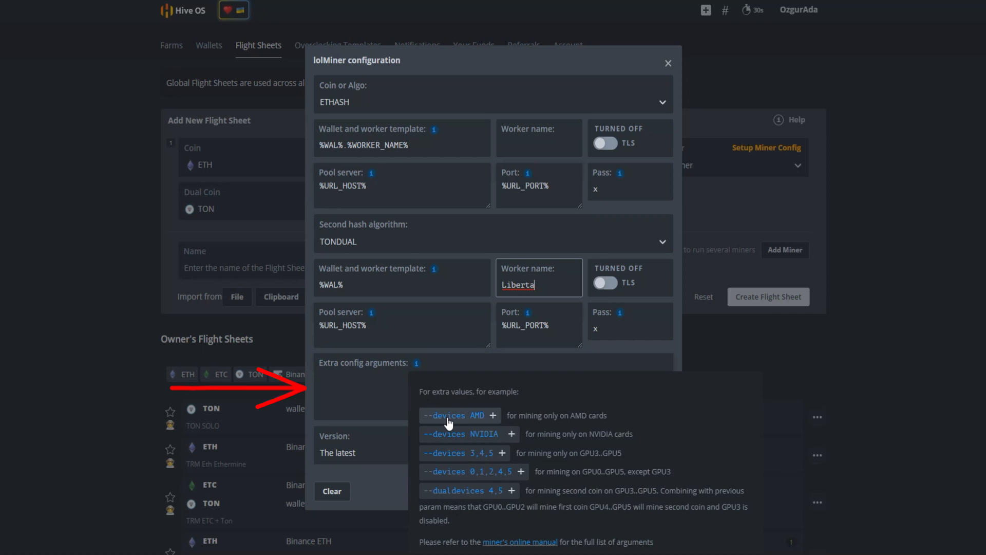
mouse_move(456, 436)
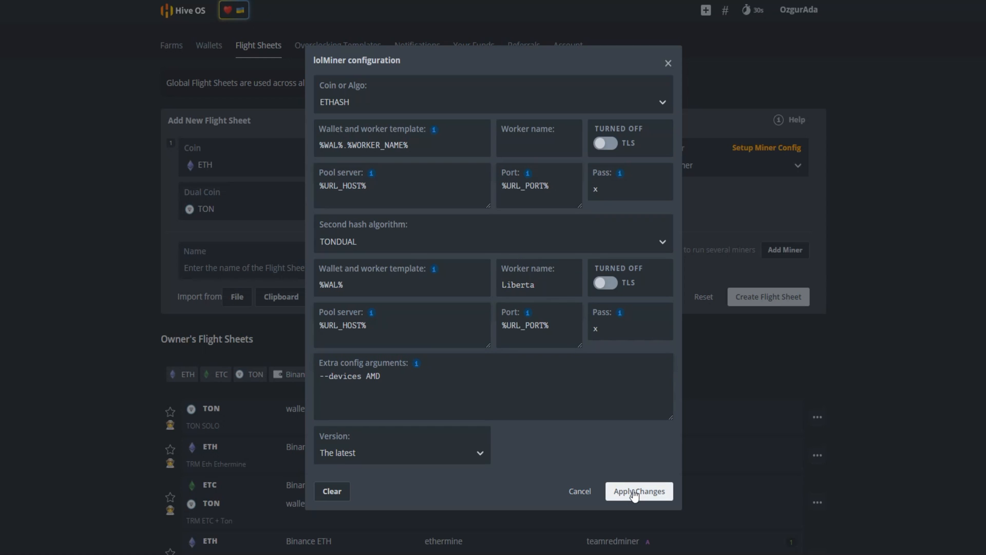
Apply the lolMiner configuration with extra argument --devices AMD.
click(638, 491)
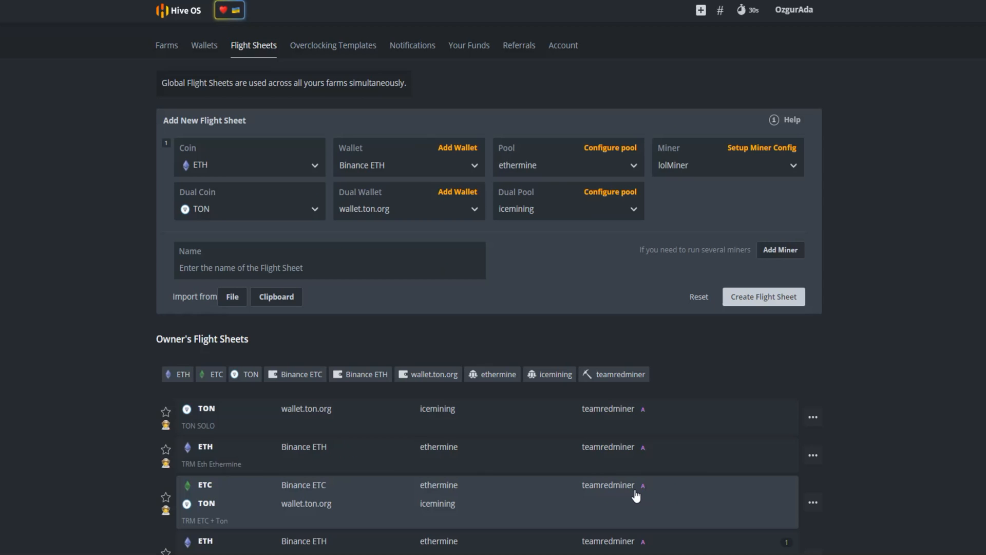
Name the flight sheet 'LOLMiner Ton+Eth' and create it.
click(329, 260)
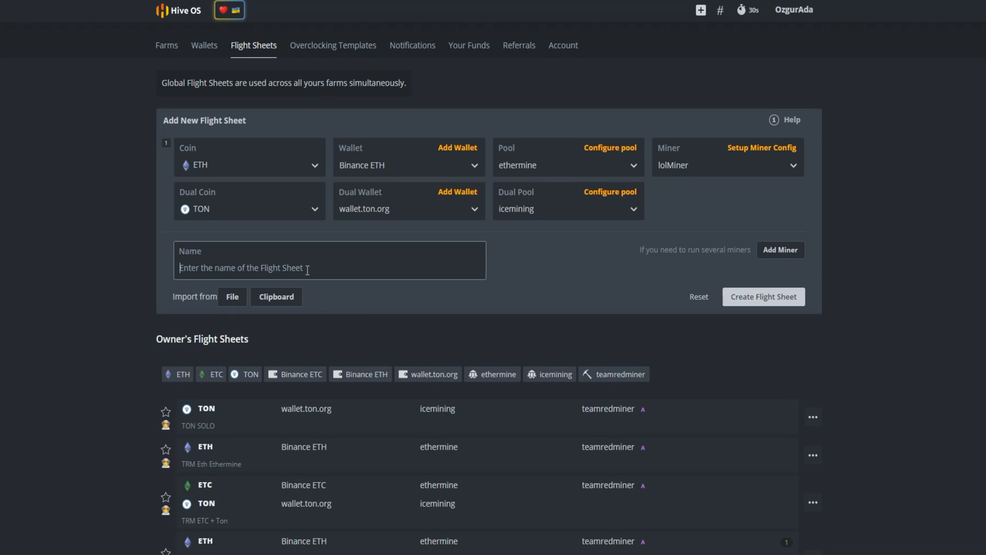
text(LOLMiner)
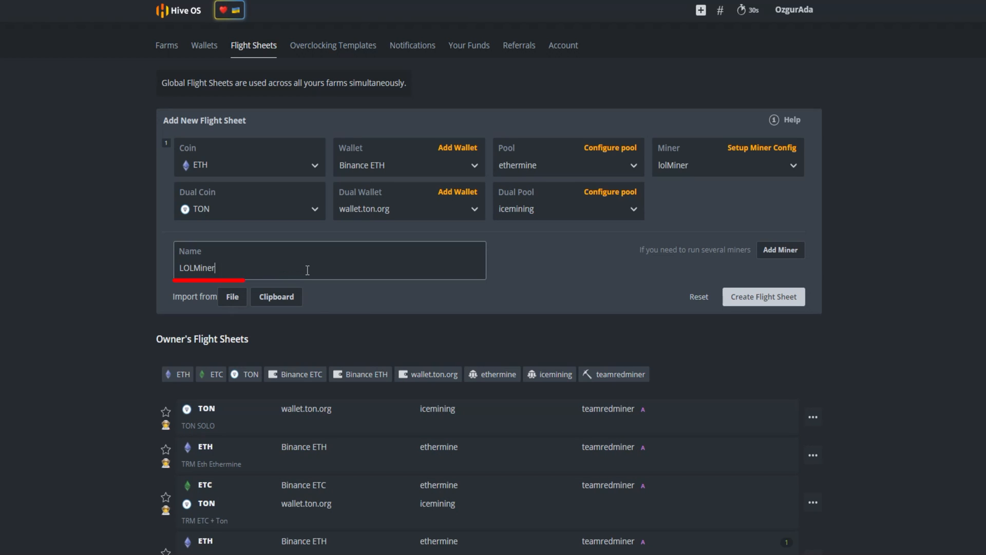
text(Ton+)
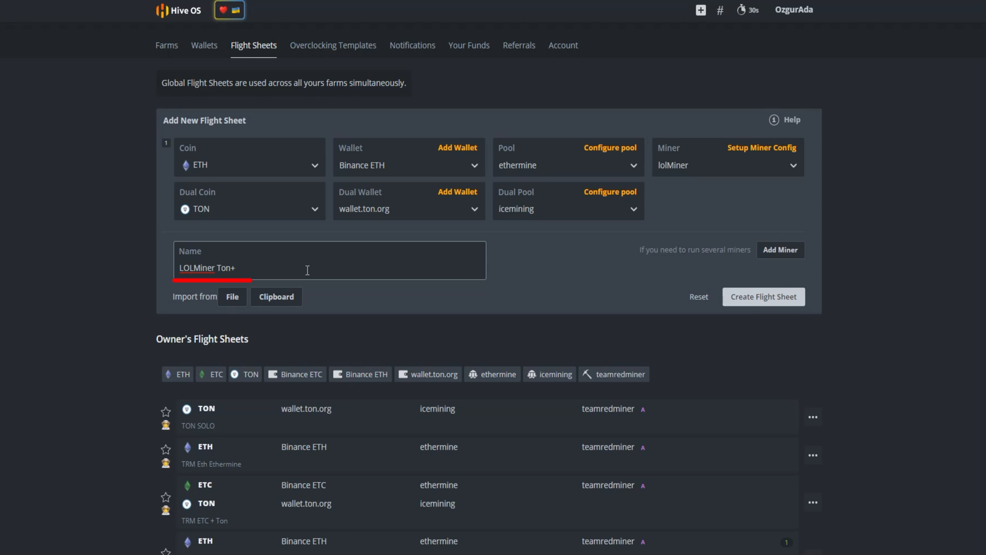
text(Eth)
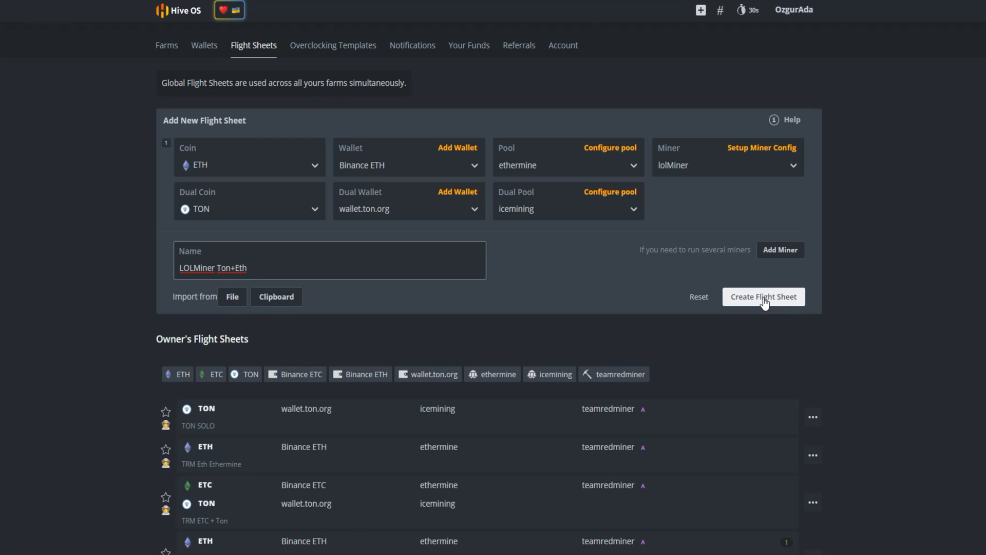
click(763, 296)
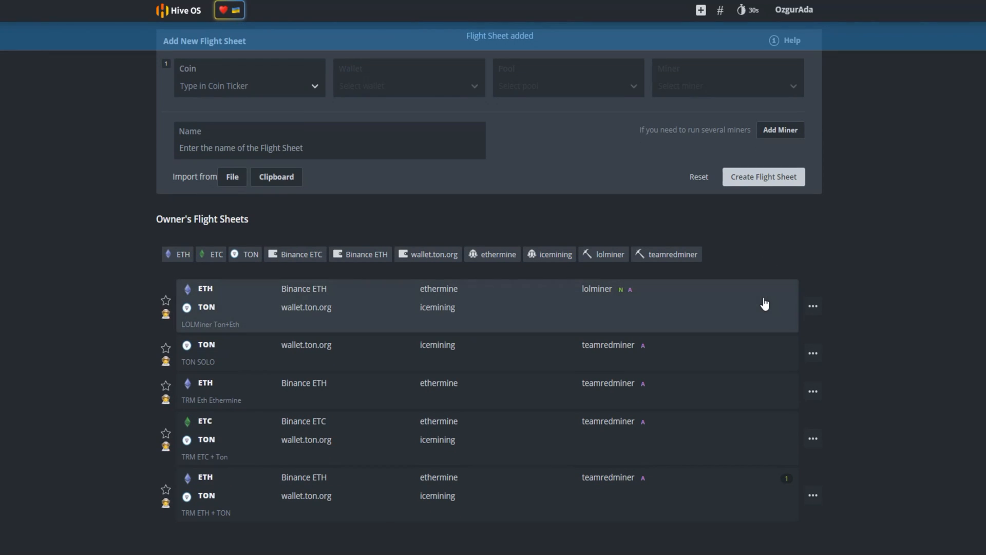
mouse_move(775, 305)
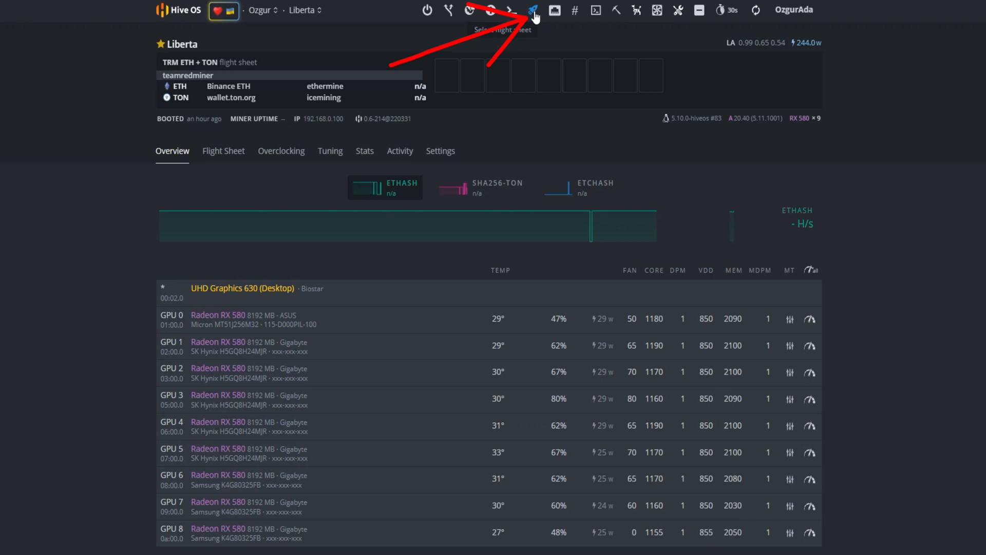
mouse_move(532, 10)
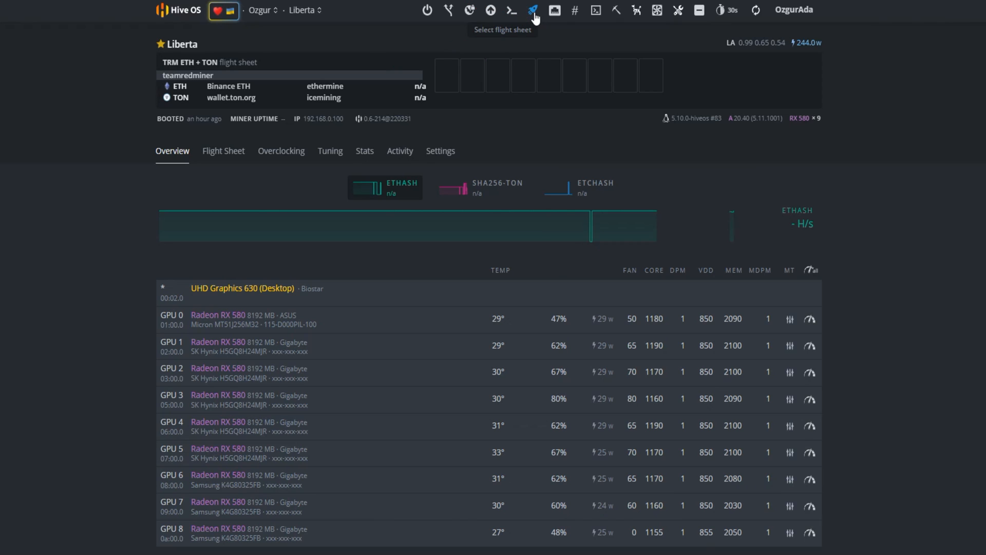
Apply the LOLMiner Ton+Eth flight sheet to rig Liberta, replacing TRM ETH + TON.
click(532, 10)
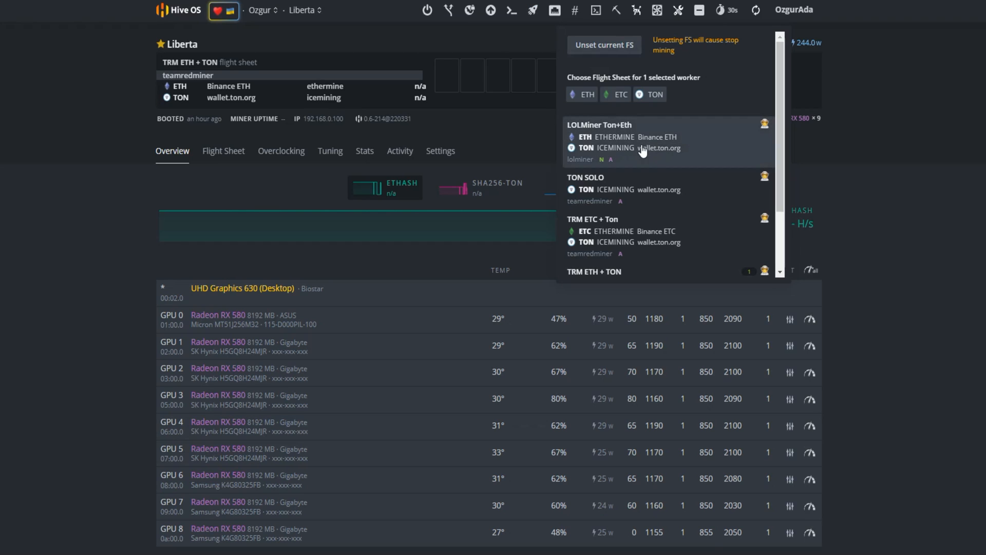
mouse_move(619, 157)
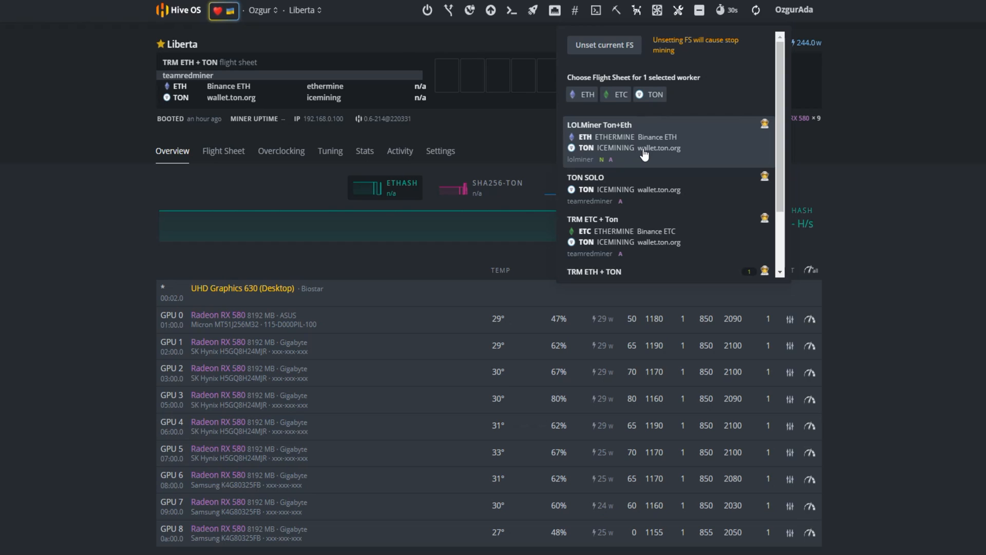
click(629, 141)
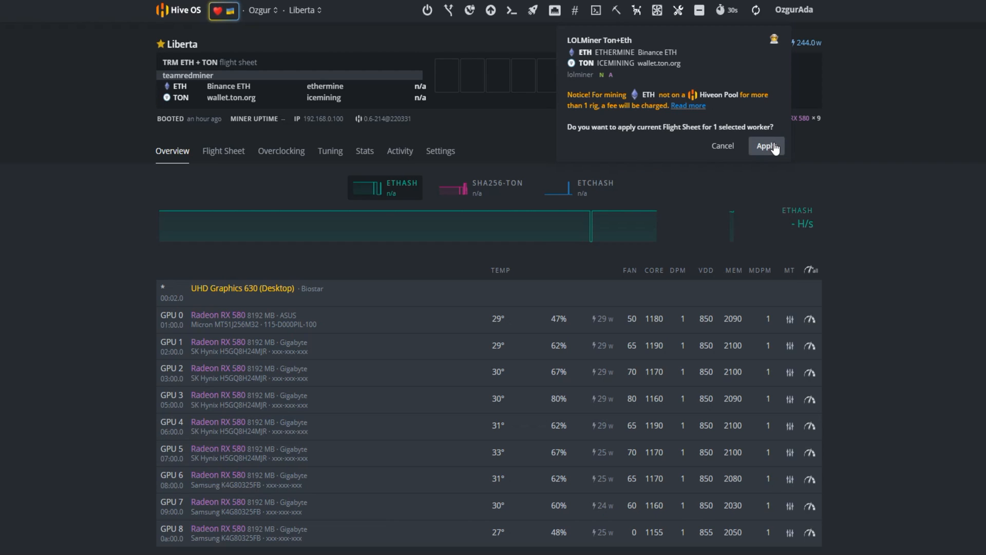
click(765, 145)
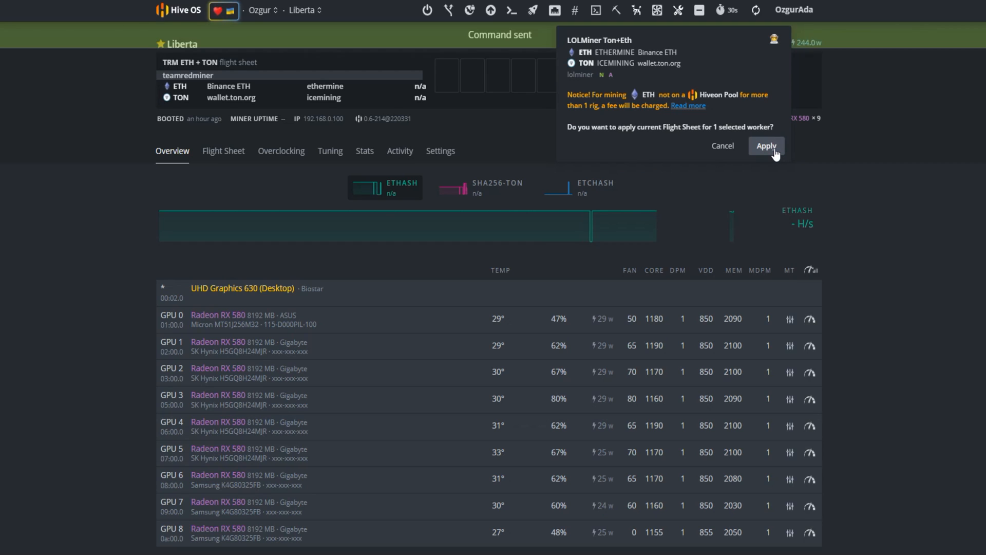
click(766, 146)
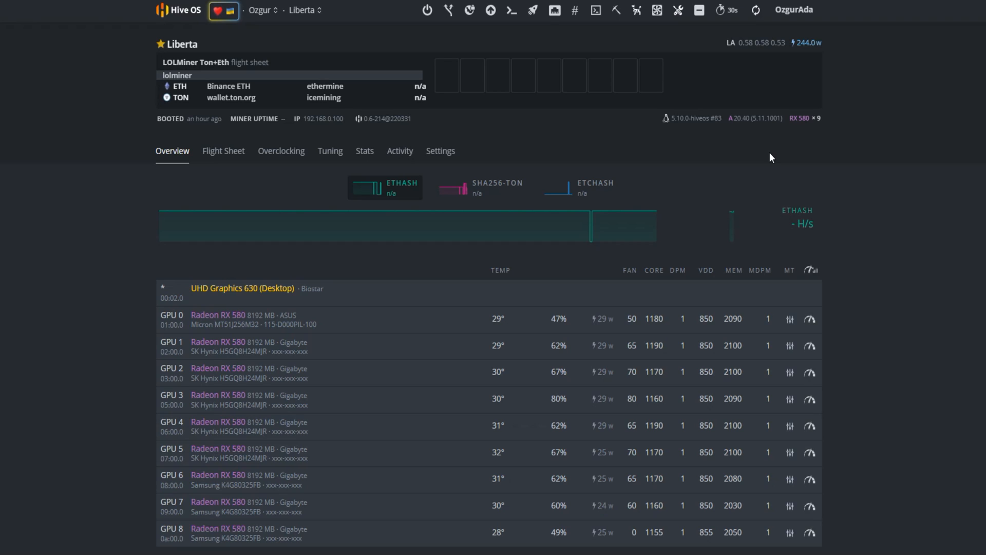
mouse_move(757, 10)
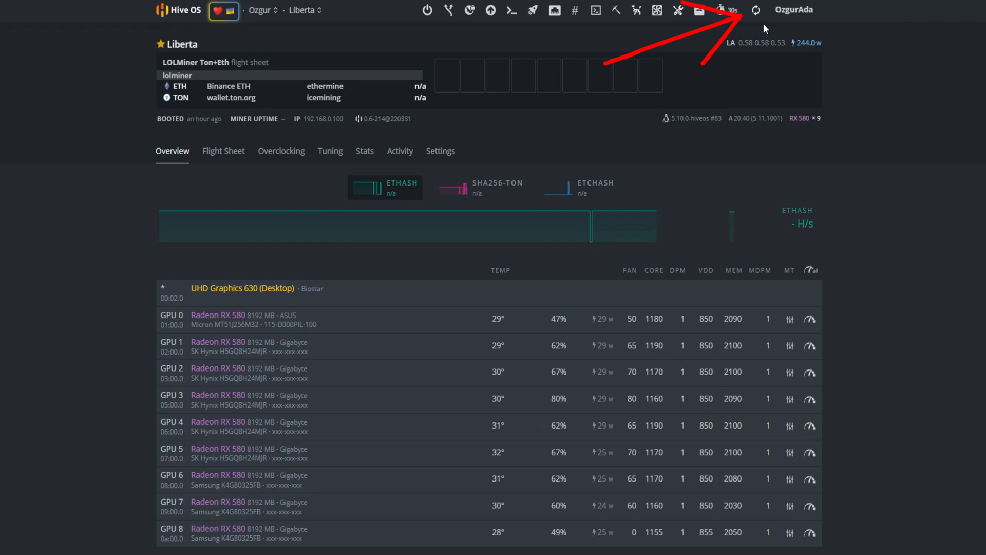
Refresh Liberta's status, dismiss the config-changed notice, and see lolminer 1.47 running with GPU temperatures.
click(755, 9)
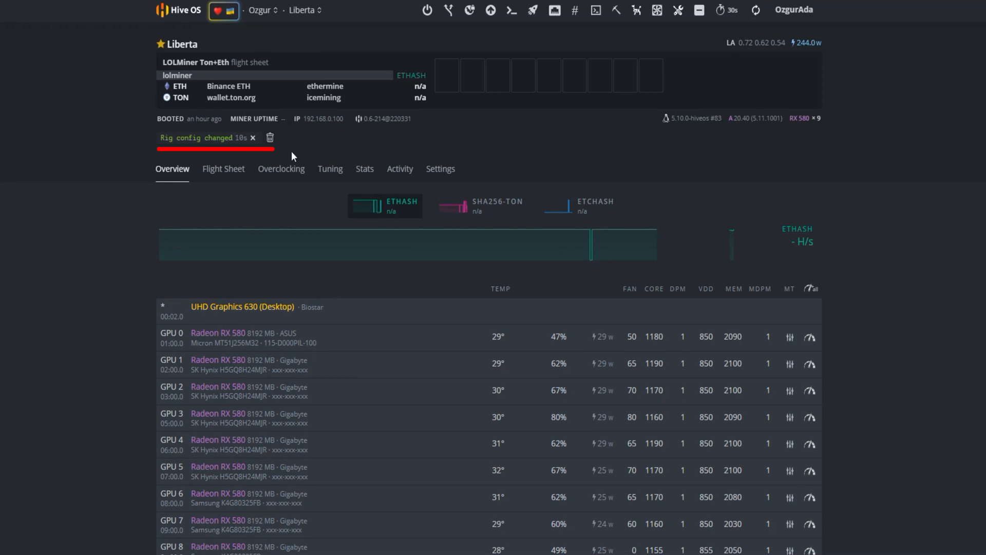
mouse_move(274, 149)
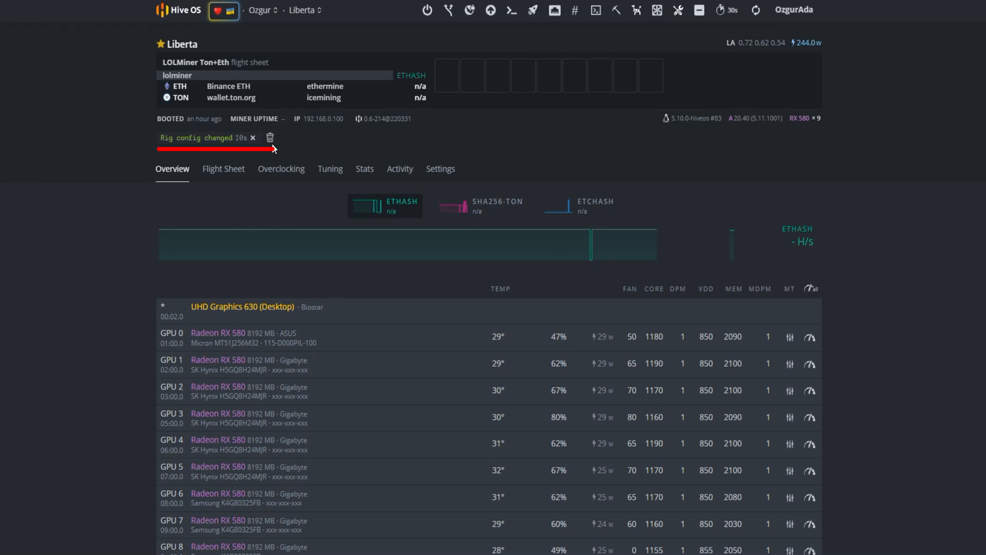
click(755, 11)
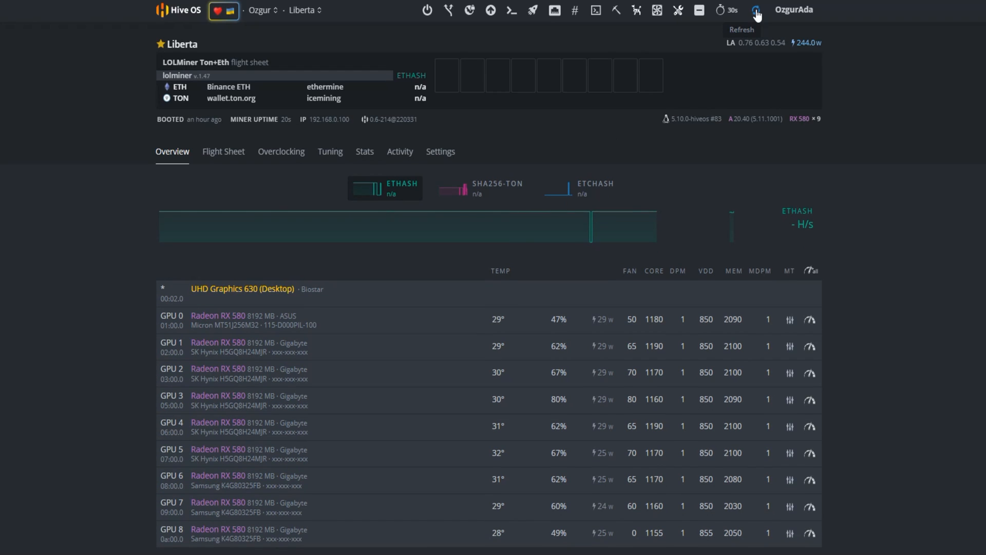
click(758, 10)
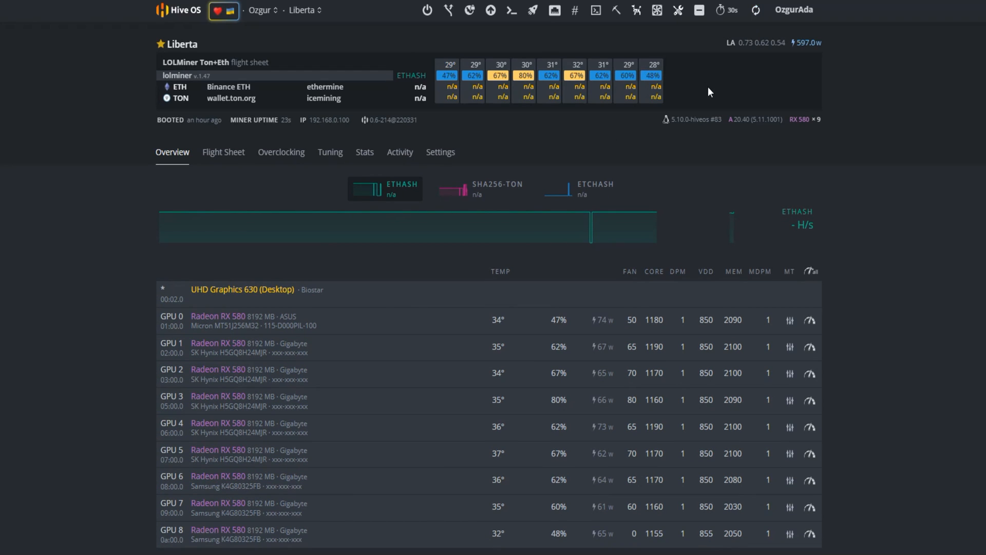
mouse_move(687, 114)
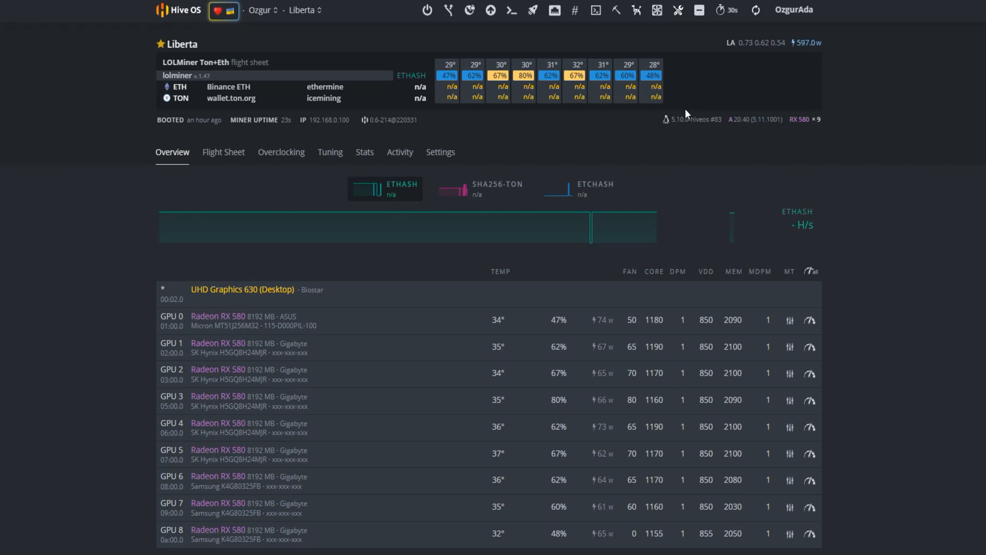
mouse_move(468, 124)
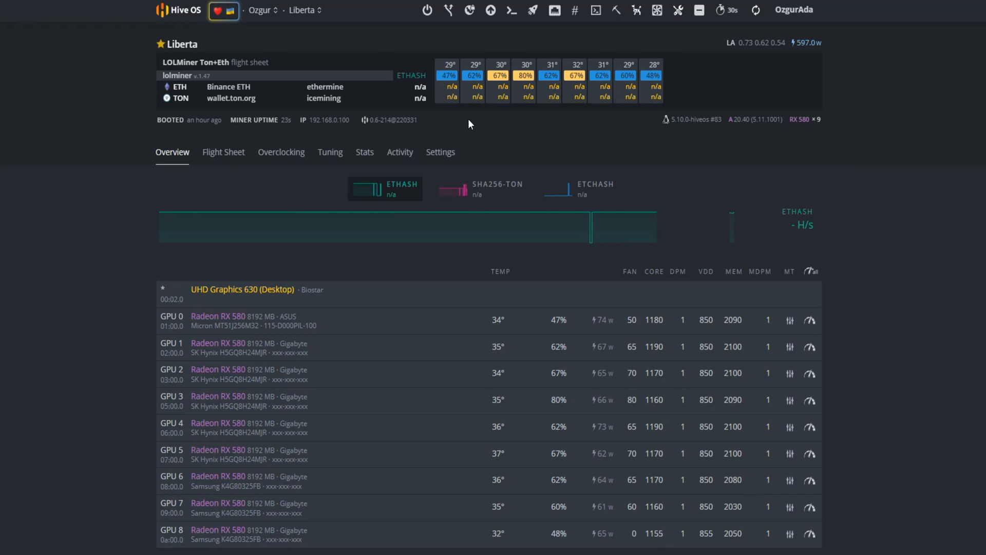
mouse_move(703, 126)
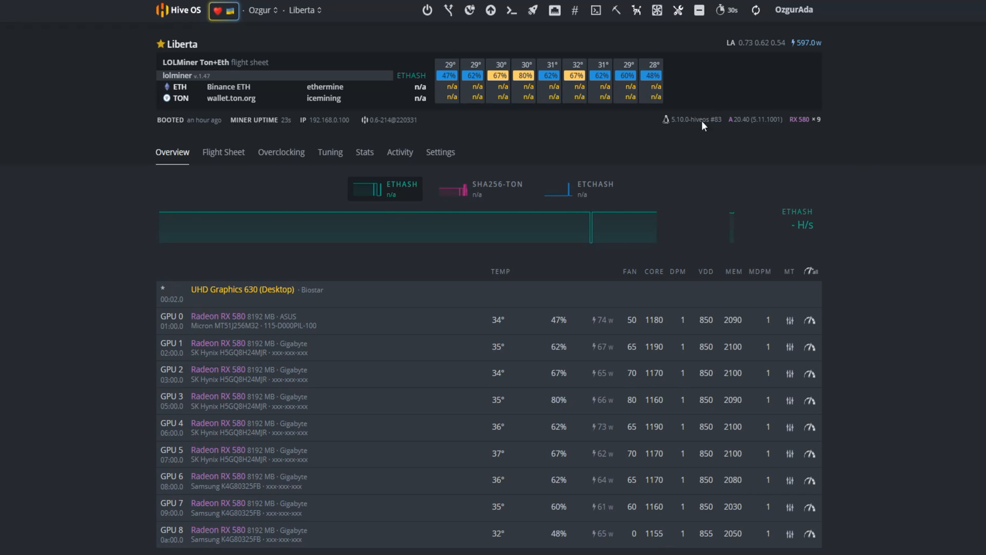
Refresh until Liberta reports 280.1 MH ETH and 970.9 MH TON across nine GPUs.
click(755, 10)
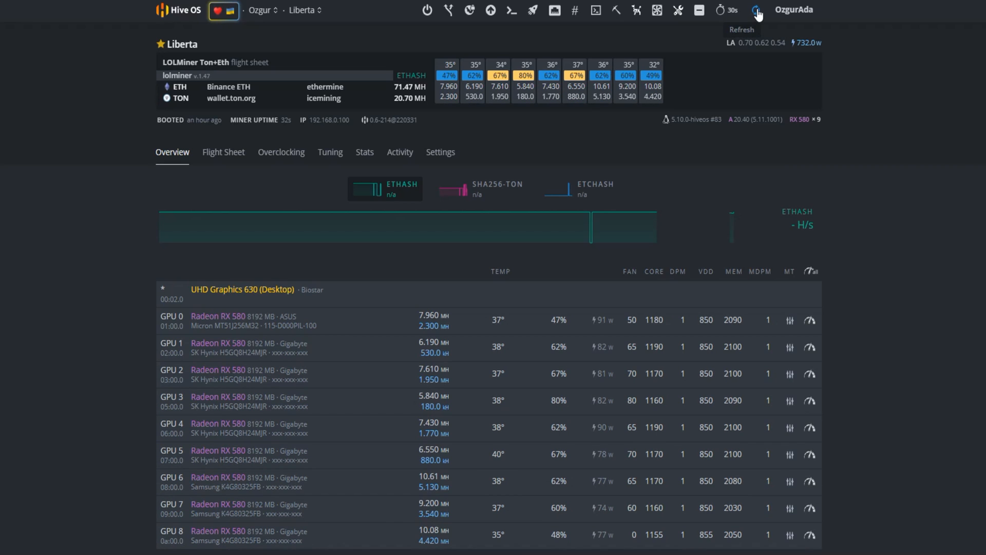
click(754, 11)
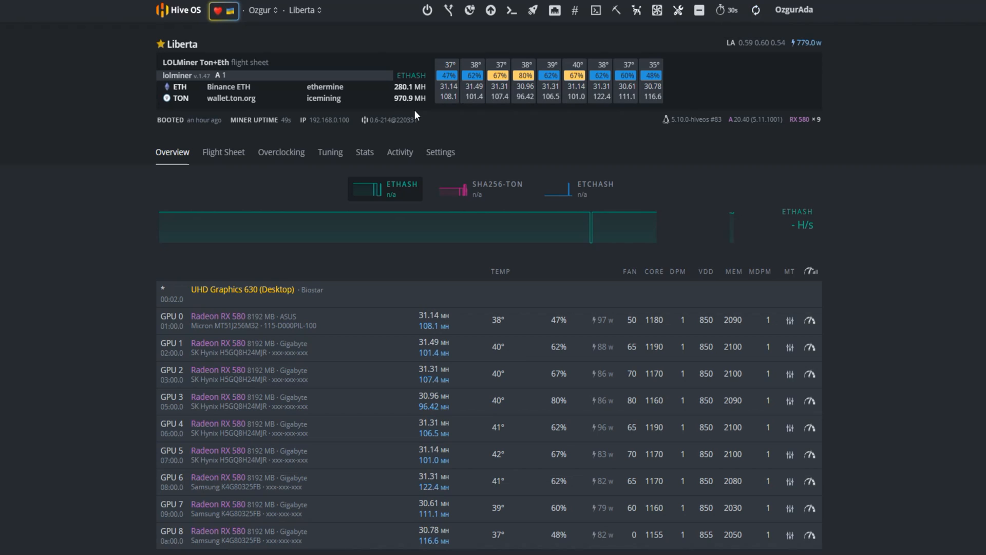